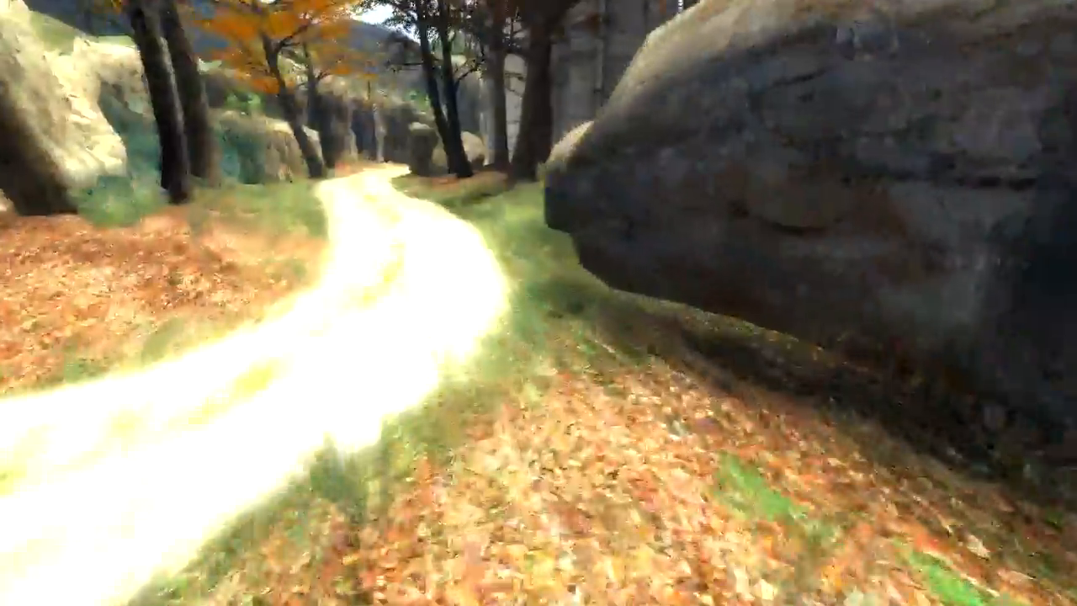
mouse_move(539, 303)
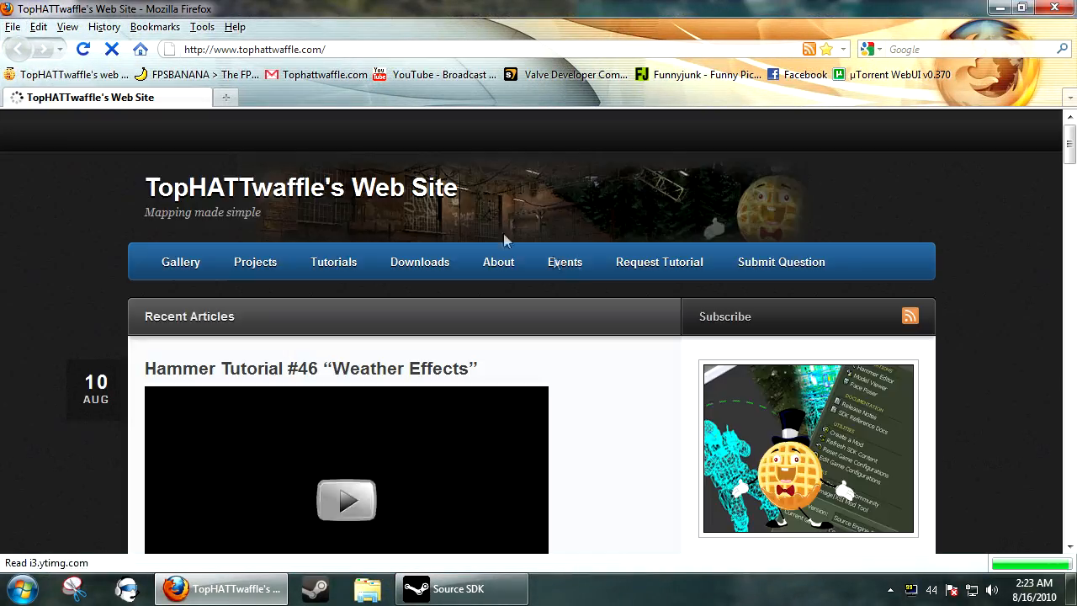
Download the Detail VBSP pack zip from the Content downloads list, saving the file
click(419, 262)
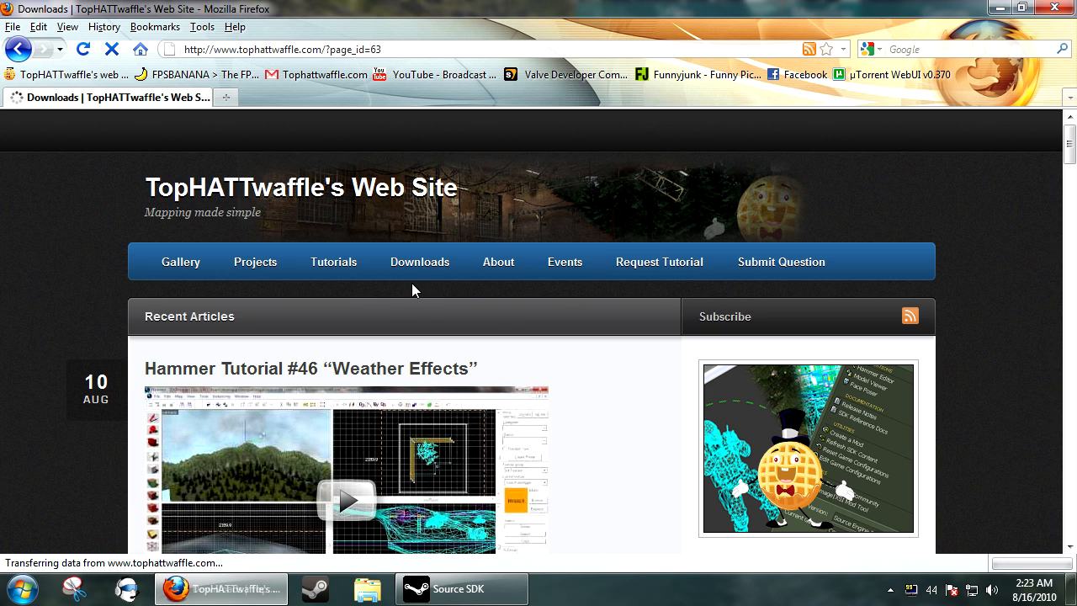
click(419, 263)
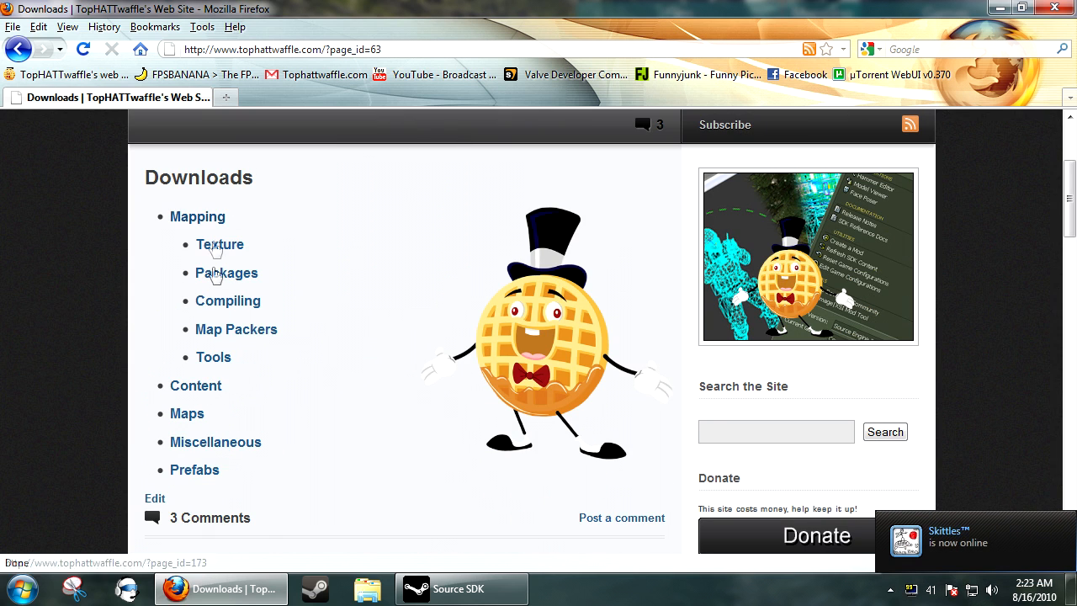
click(196, 385)
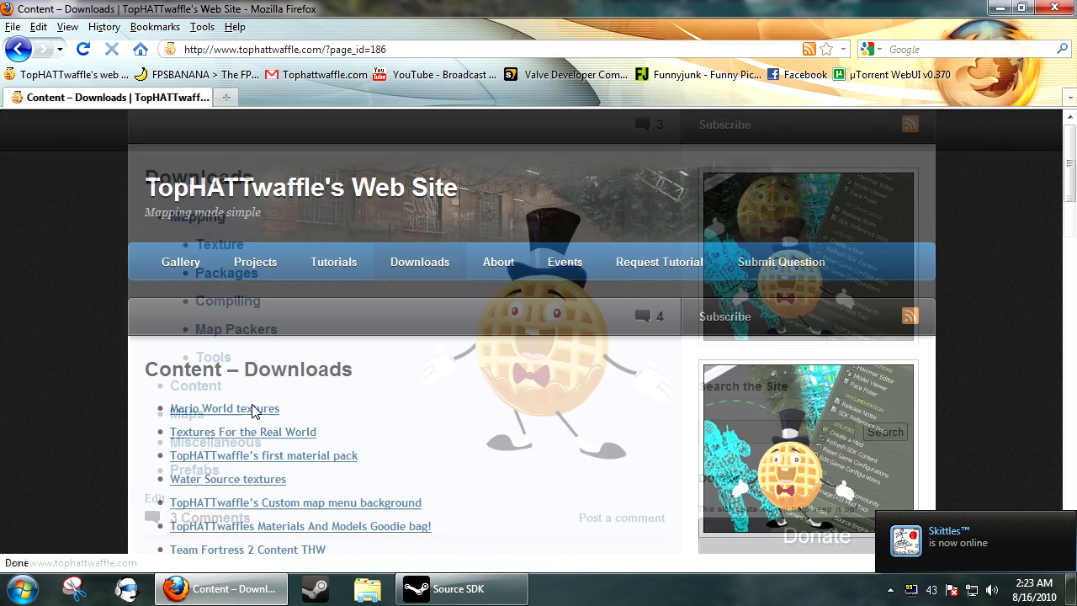
scroll(down, 3)
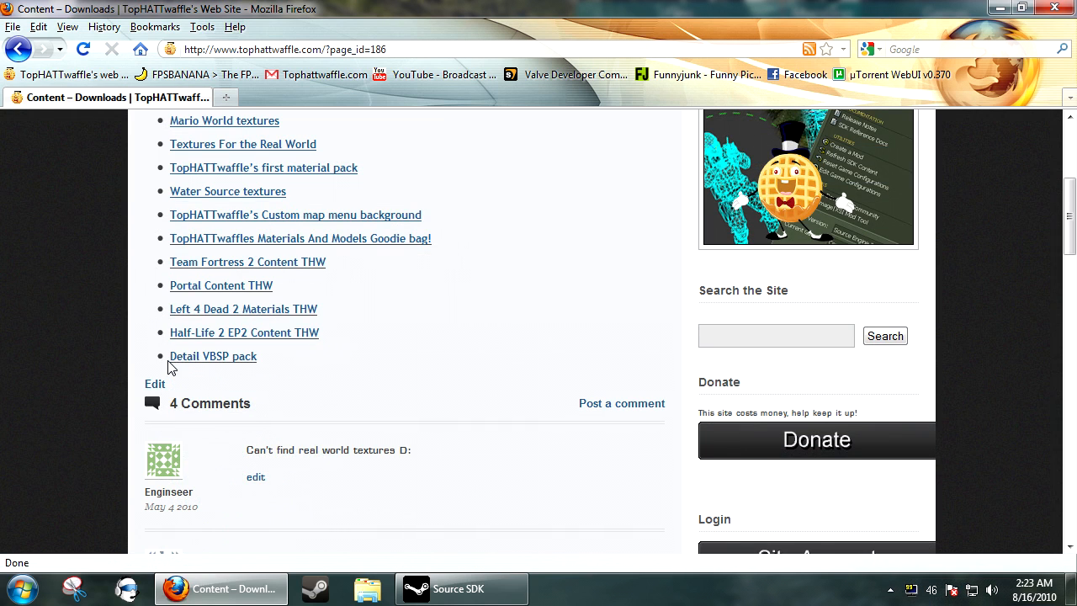
click(211, 357)
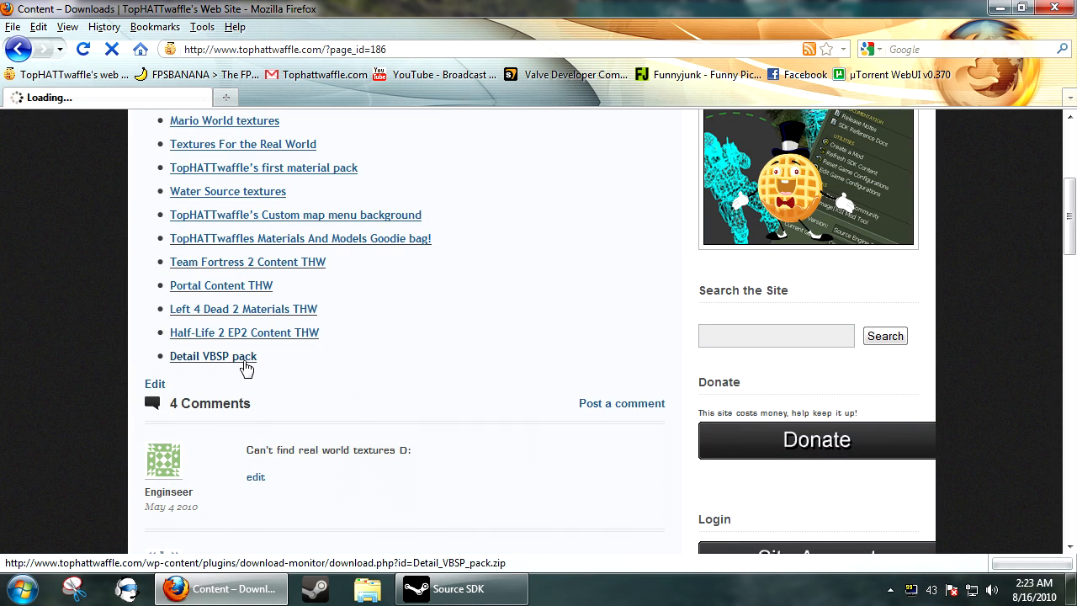
click(212, 357)
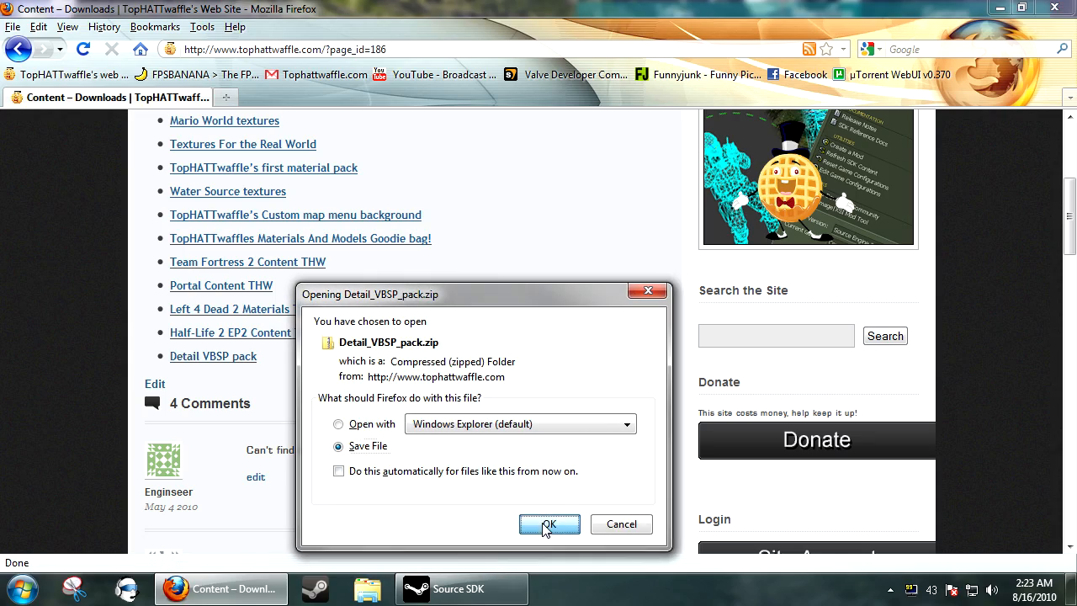
click(549, 523)
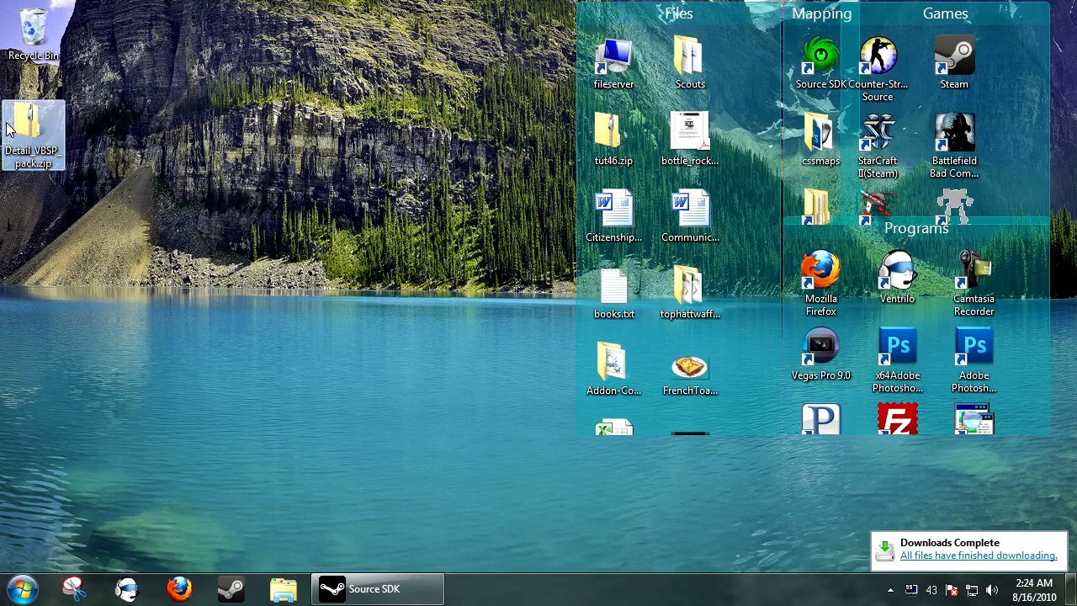
Extract the pack's cstrike folder to the desktop and inspect detail.vbsp
double_click(33, 131)
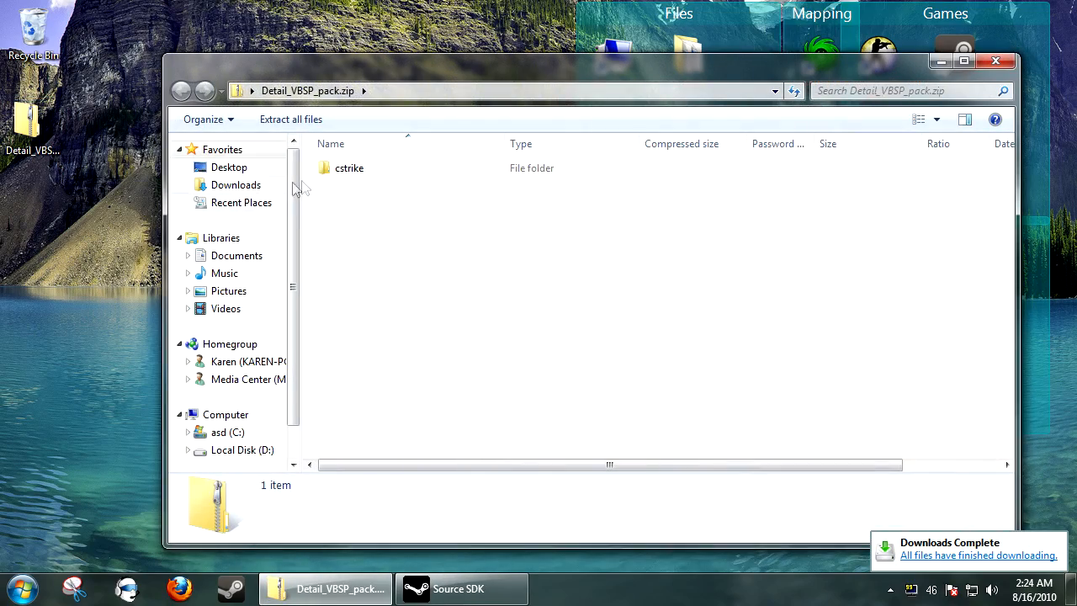
click(350, 168)
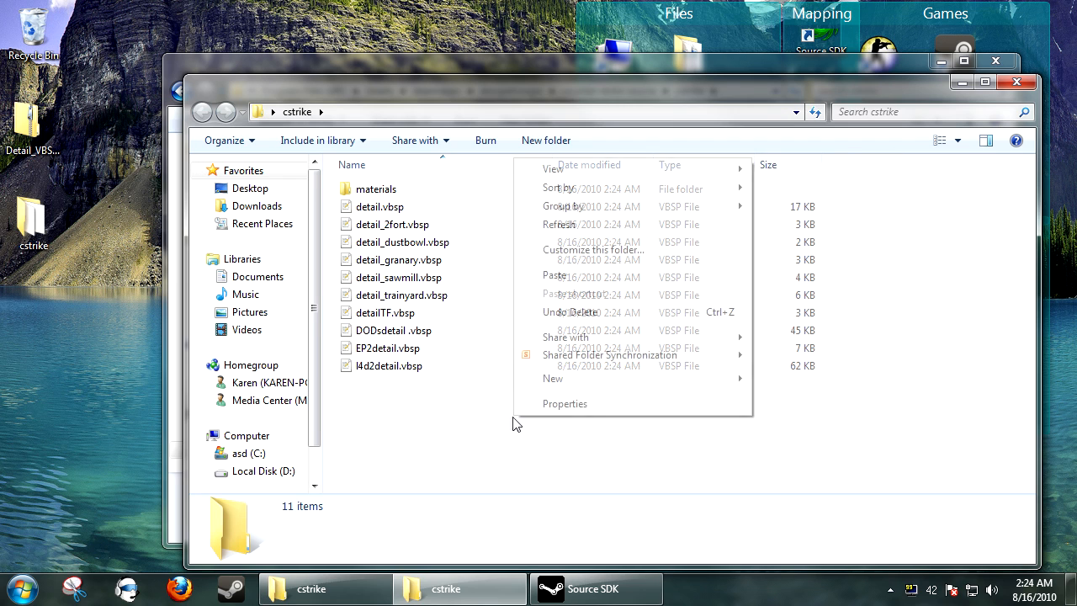
click(402, 256)
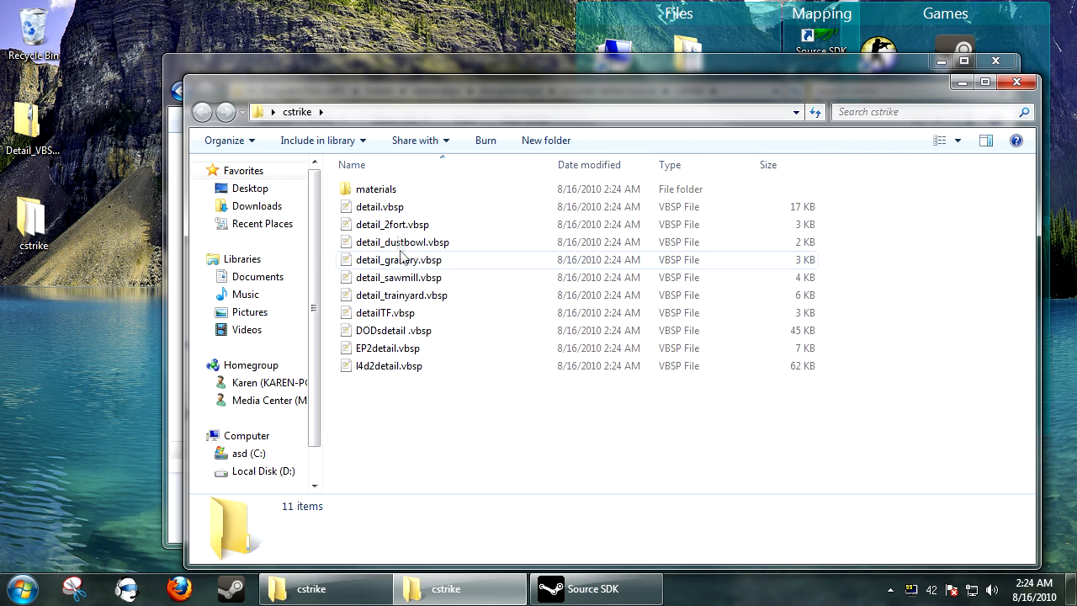
click(380, 206)
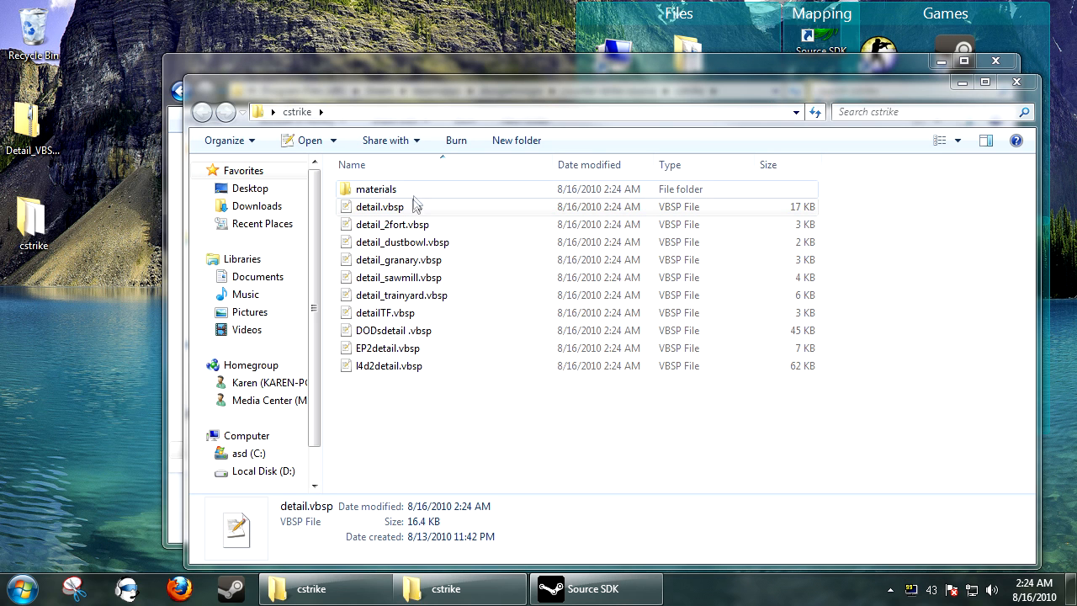
click(381, 205)
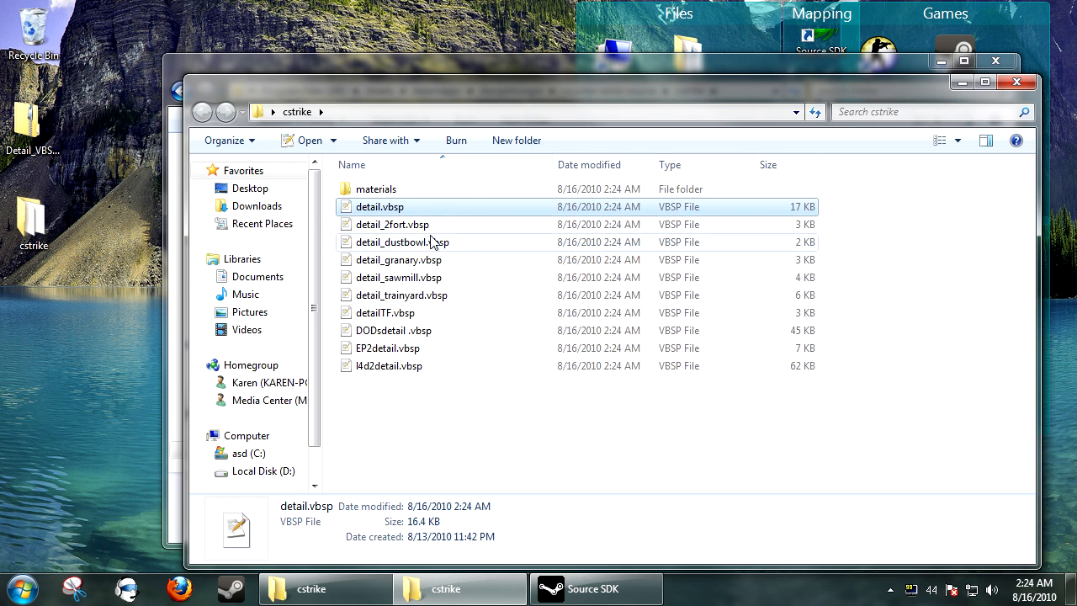
mouse_move(403, 242)
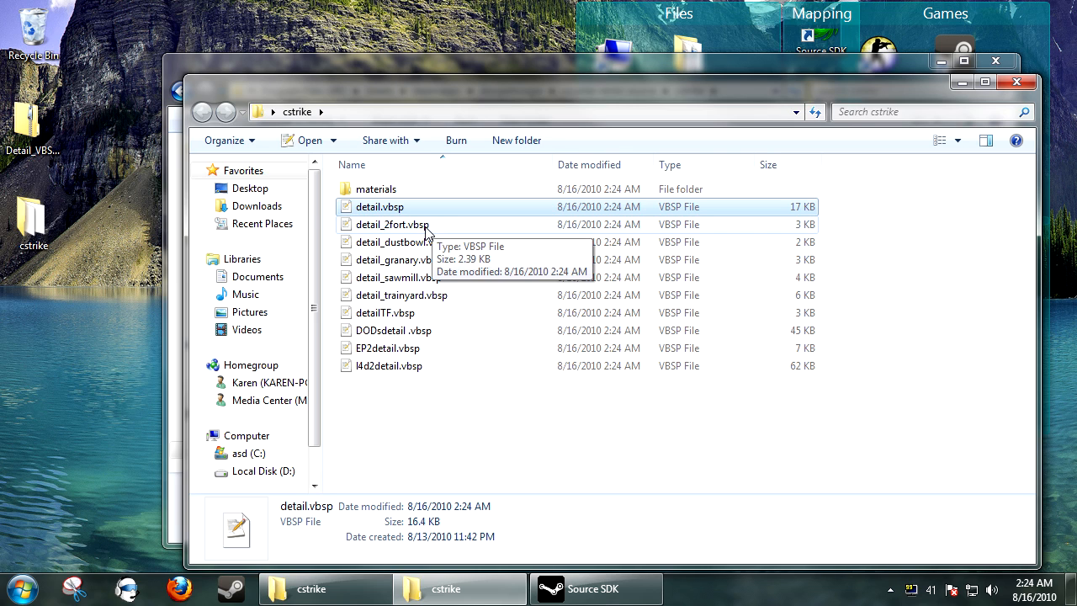
mouse_move(453, 269)
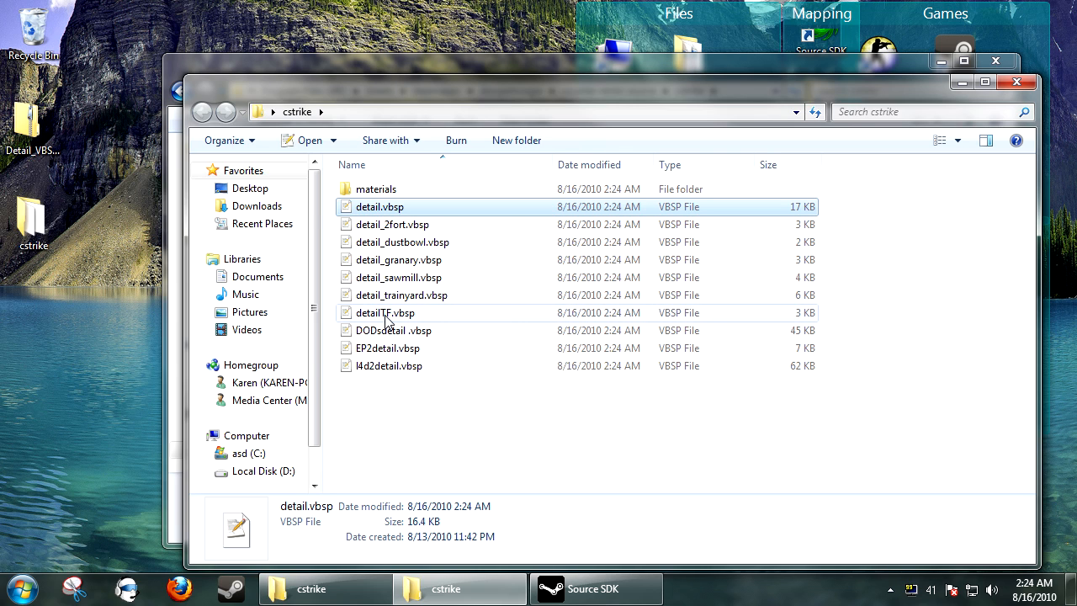
Review detailTF.vbsp, EP2detail.vbsp and l4d2detail.vbsp, then enter the materials folder
click(386, 311)
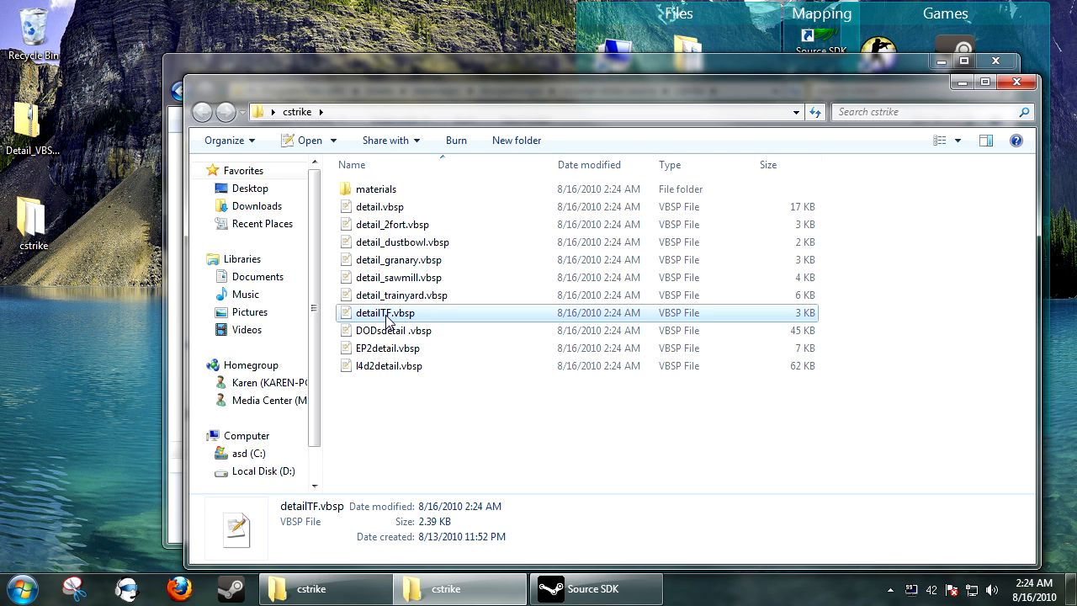
click(387, 347)
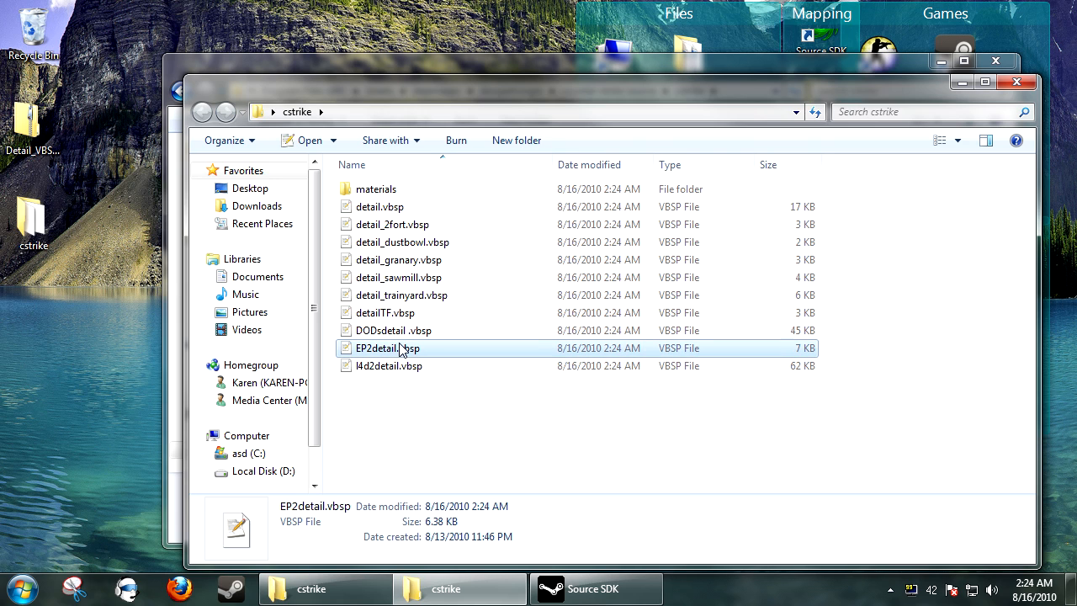
click(389, 365)
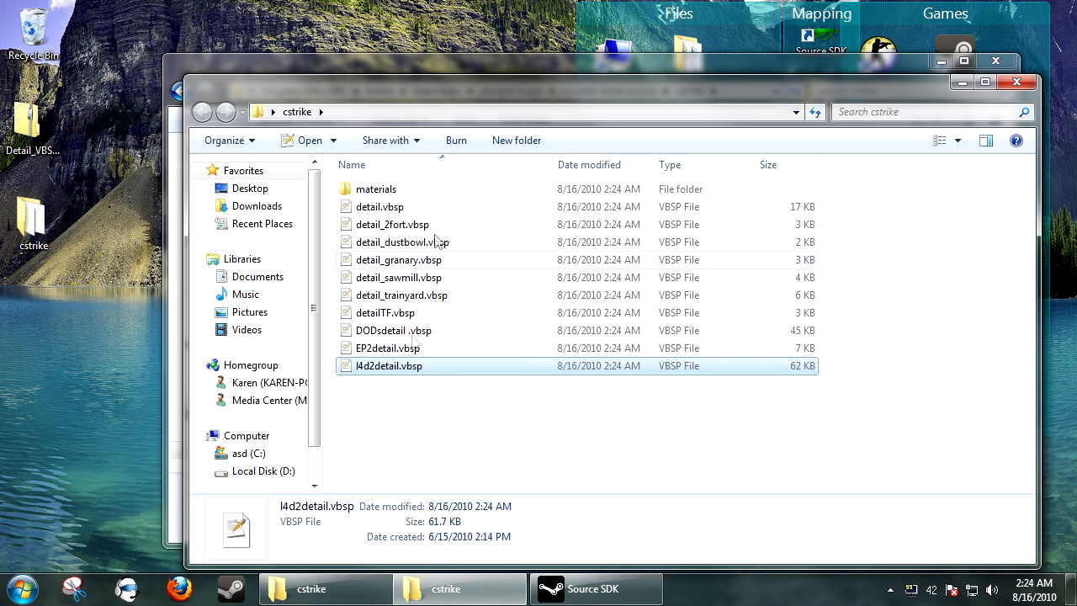
double_click(377, 188)
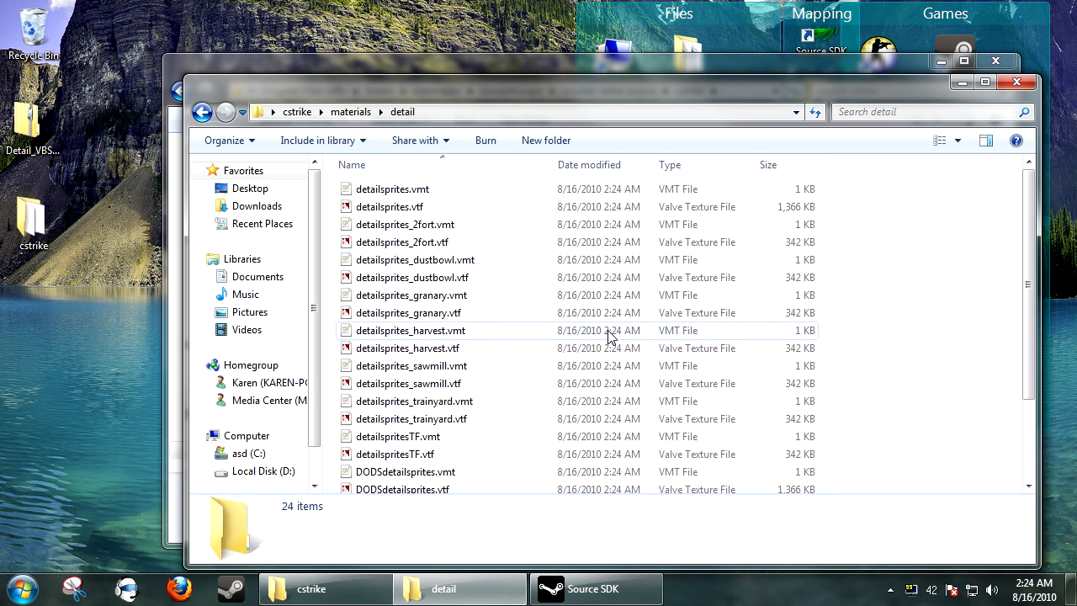
double_click(391, 205)
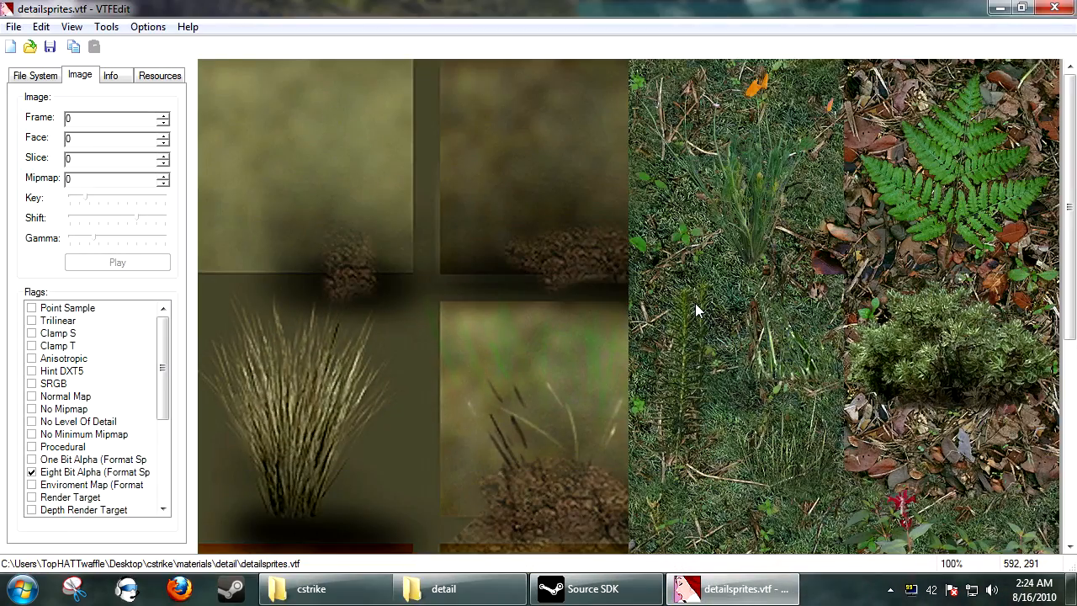
scroll(down, 3)
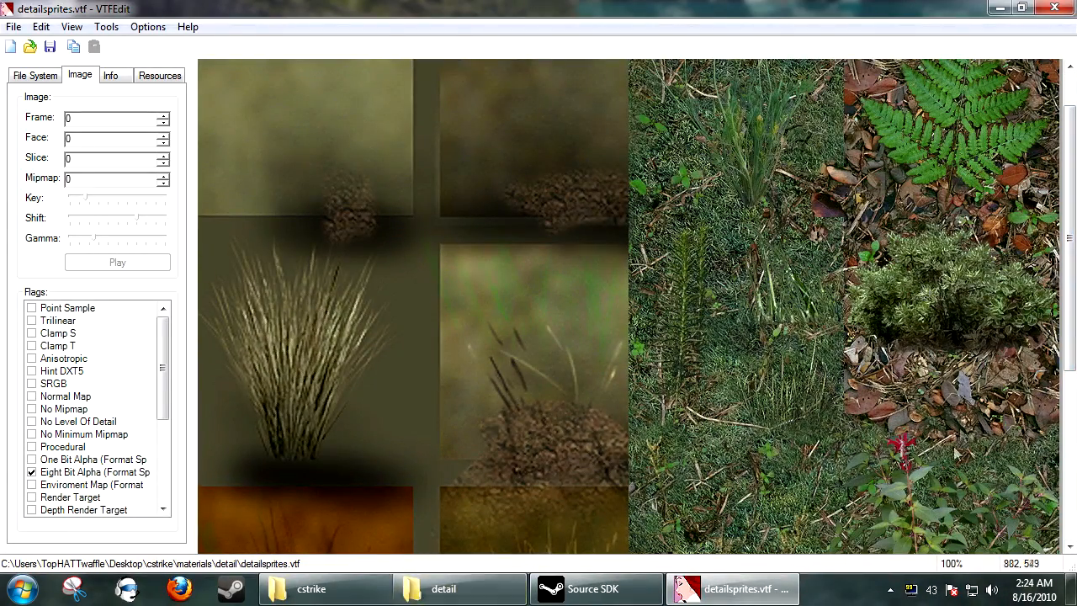
scroll(down, 3)
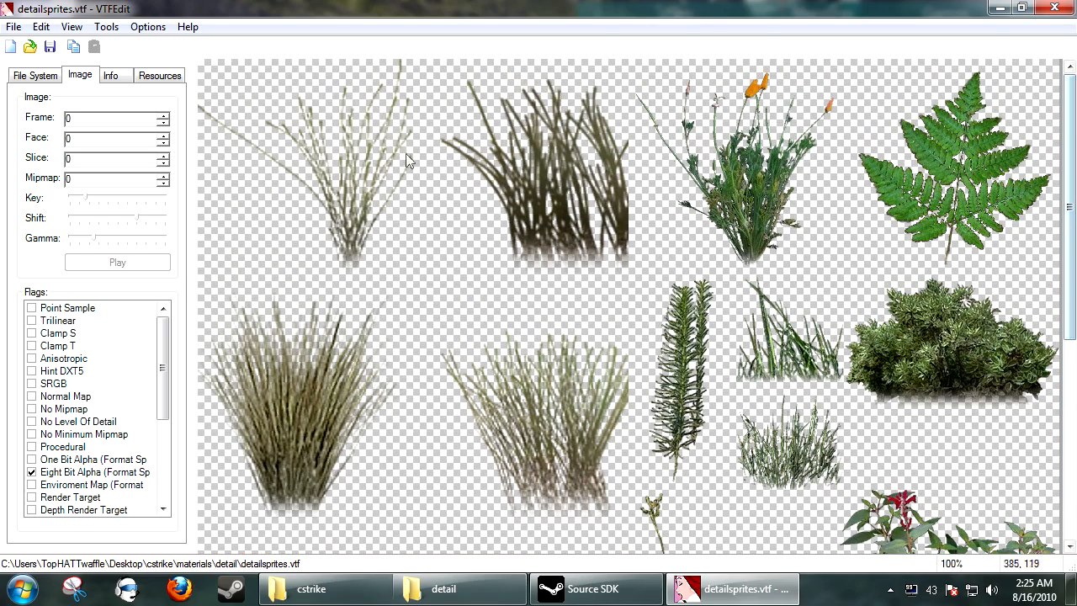
mouse_move(1066, 173)
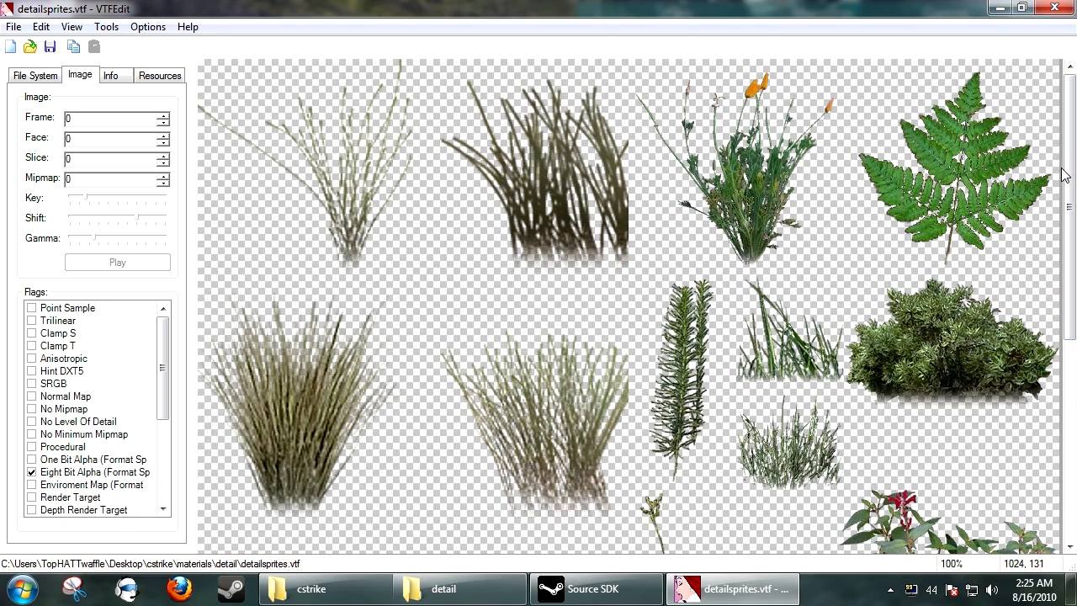
scroll(down, 3)
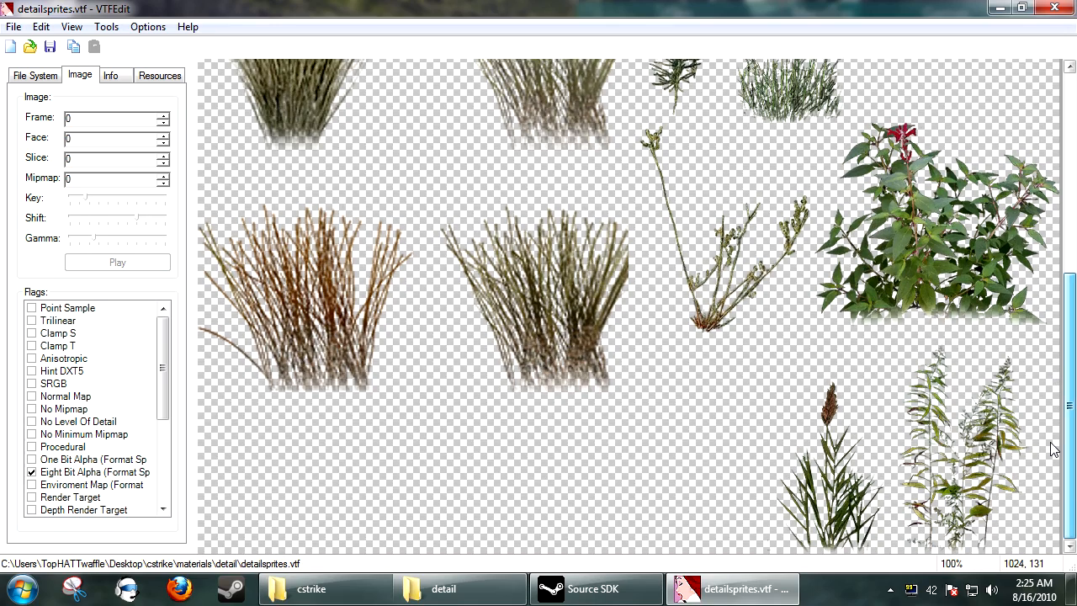
mouse_move(816, 446)
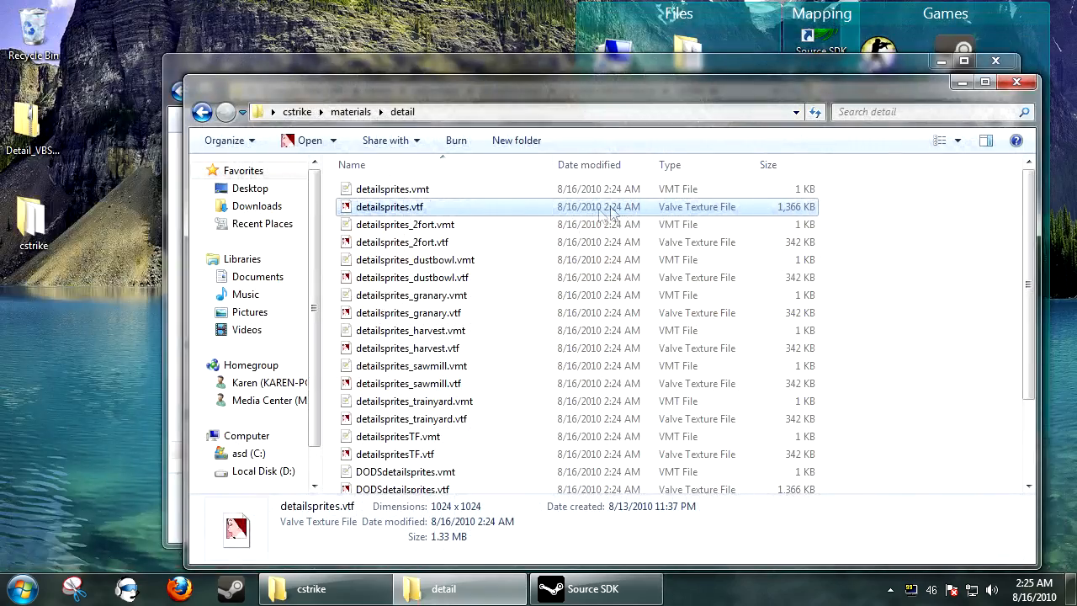
View detailsprites_2fort, l4d2detailsprites_overgrown and l4d2ruraldetailsprites sheets in VTFEdit, then close it
double_click(400, 242)
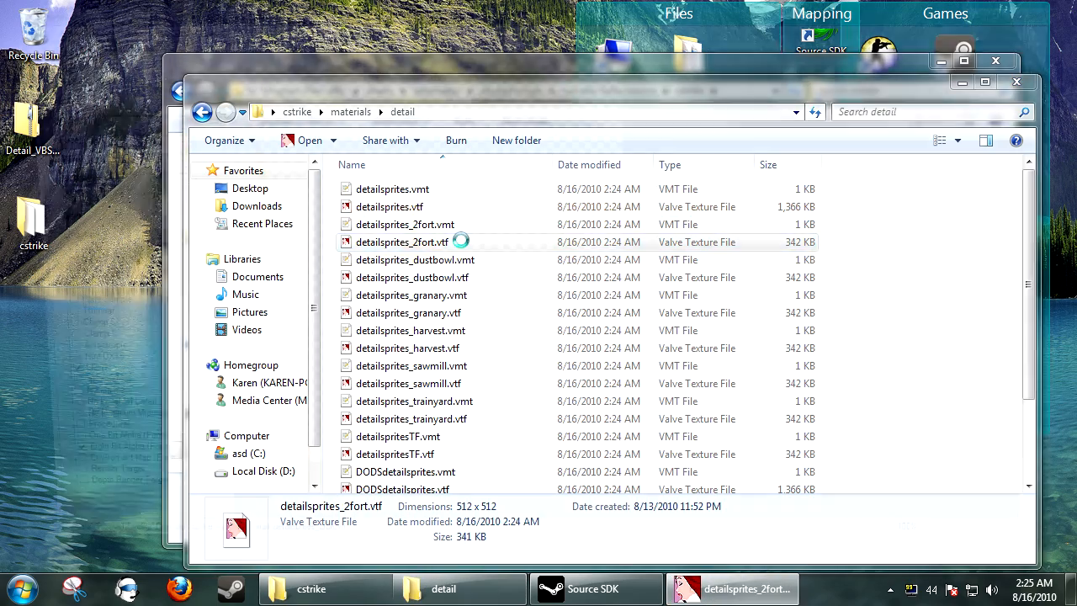
double_click(401, 242)
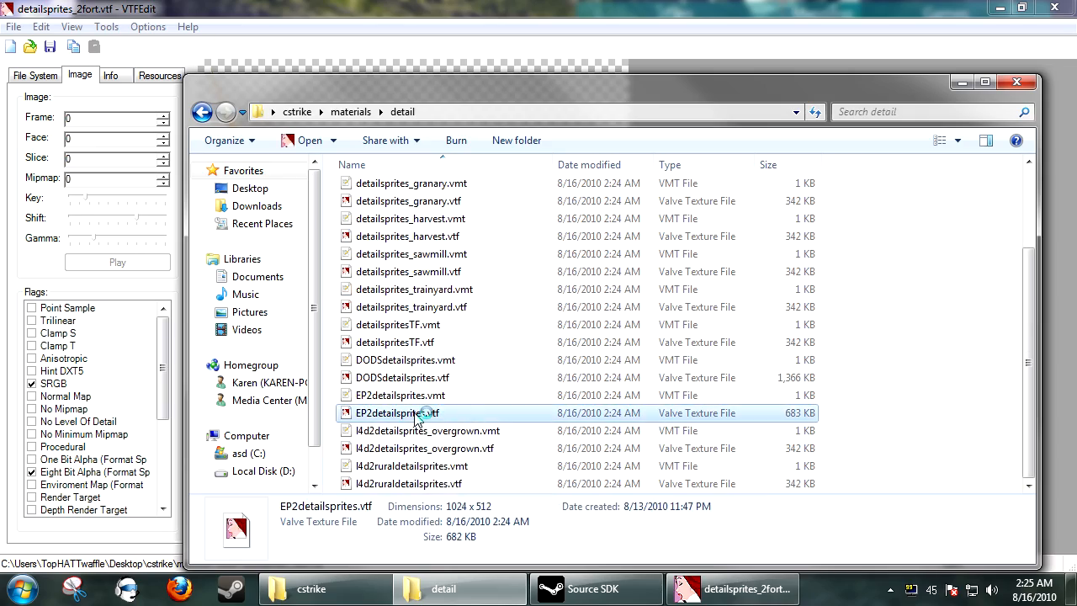
double_click(395, 412)
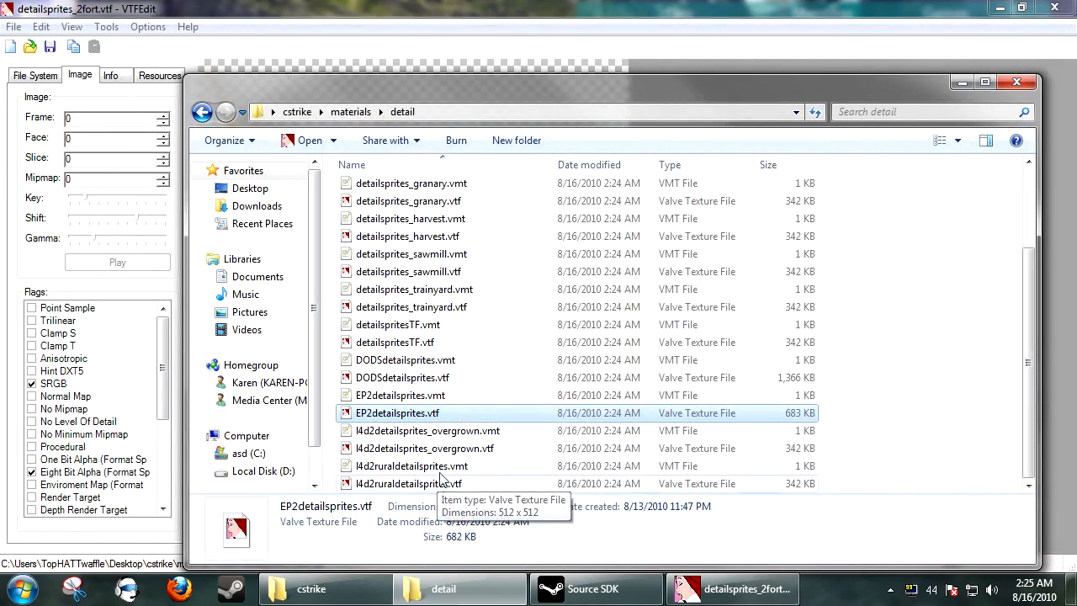
click(424, 448)
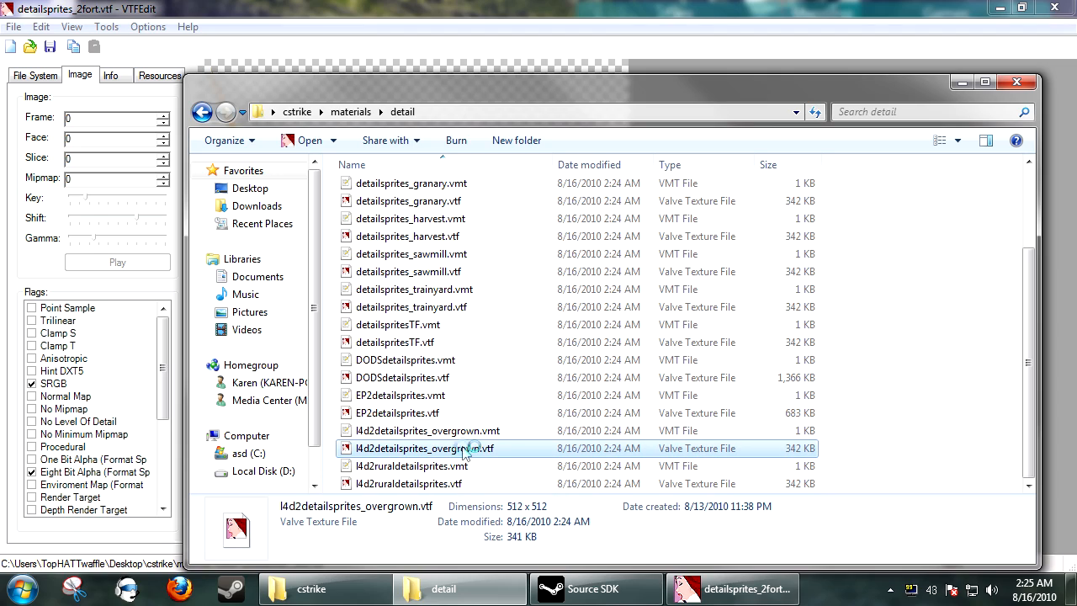
double_click(424, 447)
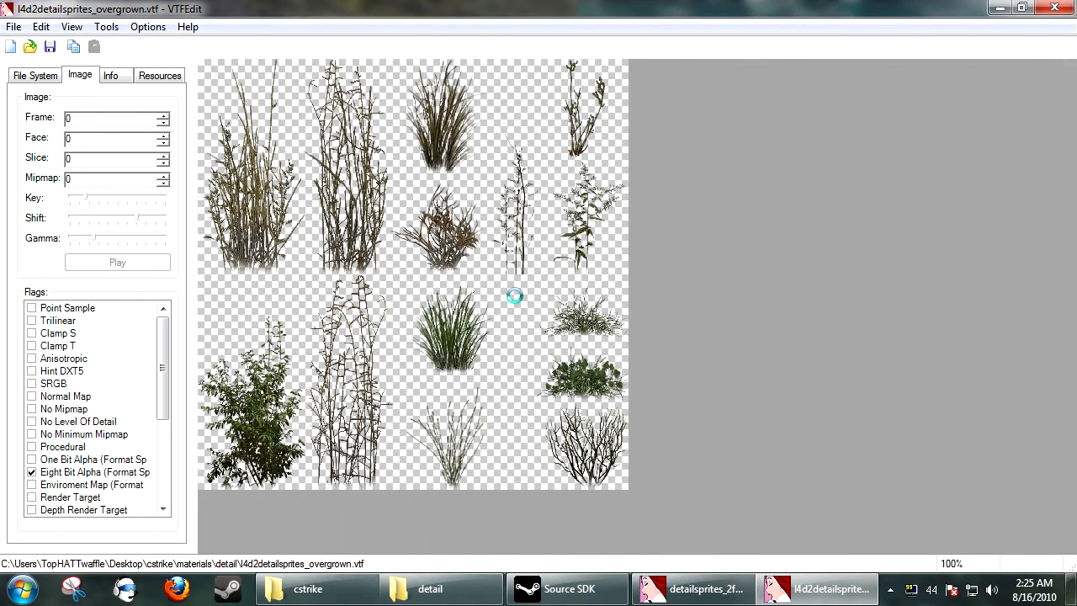
click(431, 589)
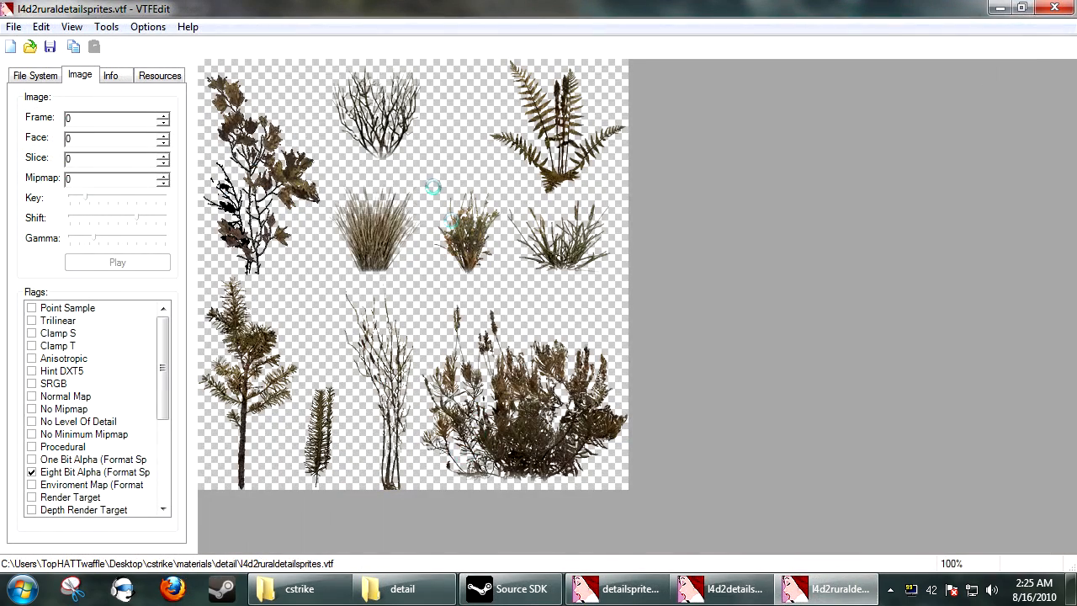
mouse_move(346, 303)
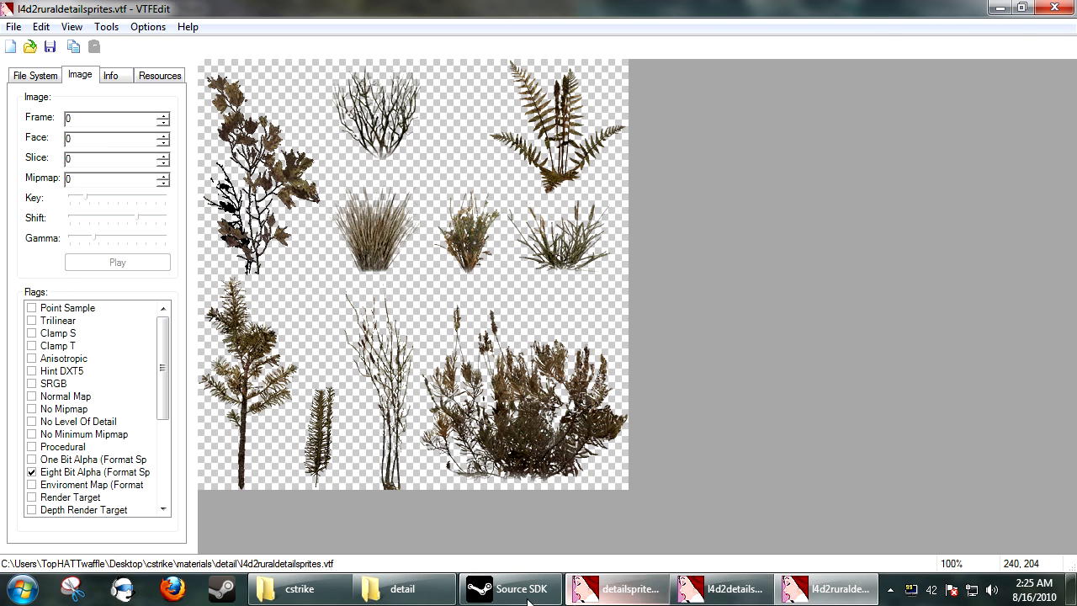
click(404, 589)
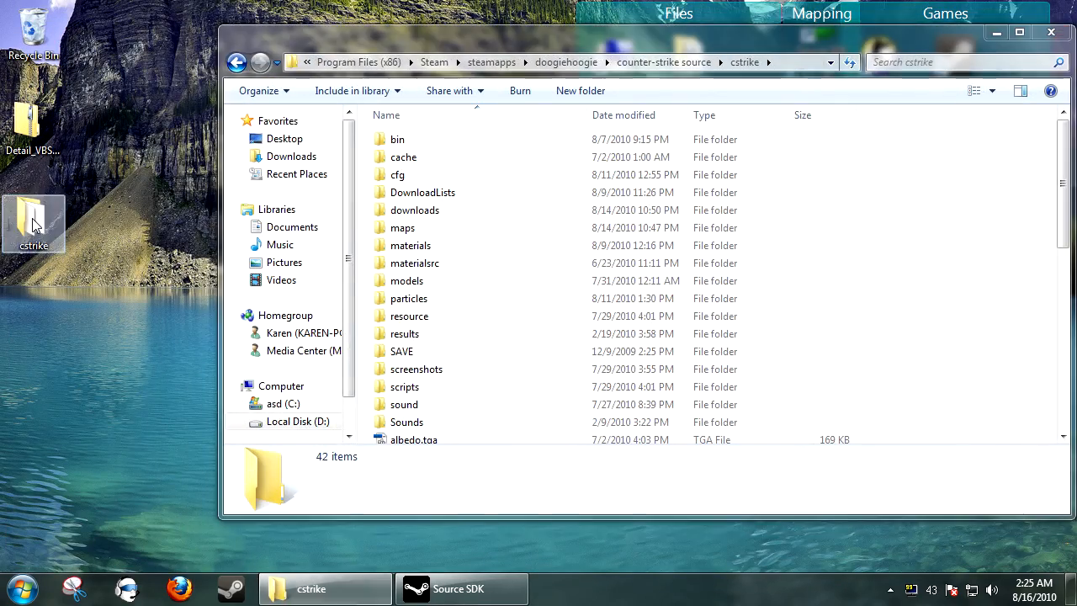
Open the installed cstrike folder and launch Hammer Editor from Source SDK
double_click(34, 222)
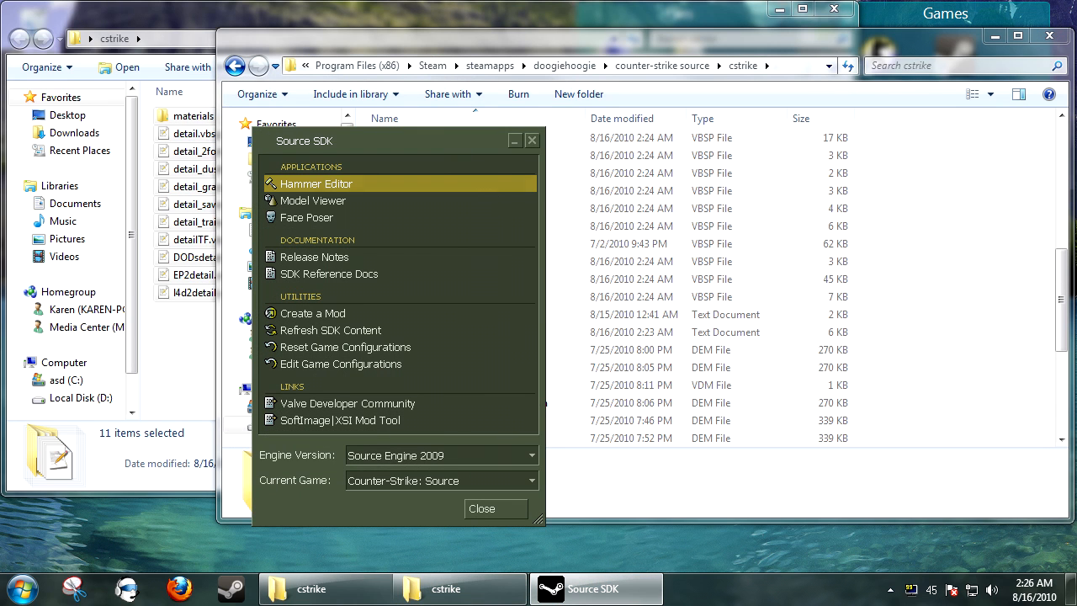
click(315, 183)
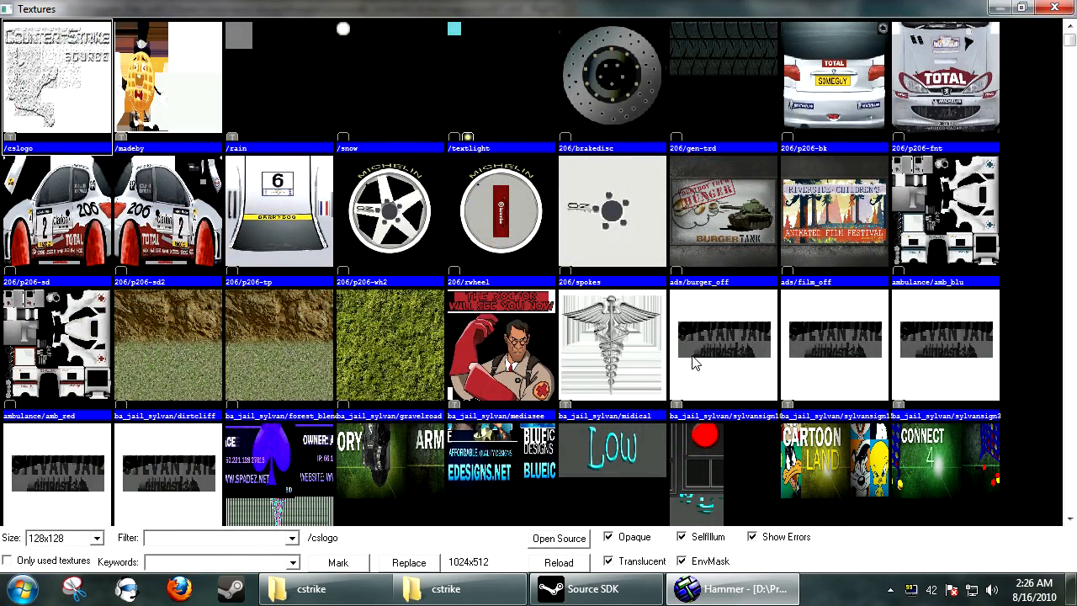
Filter the texture browser by 'grass' and browse down through the grass textures
text(grass)
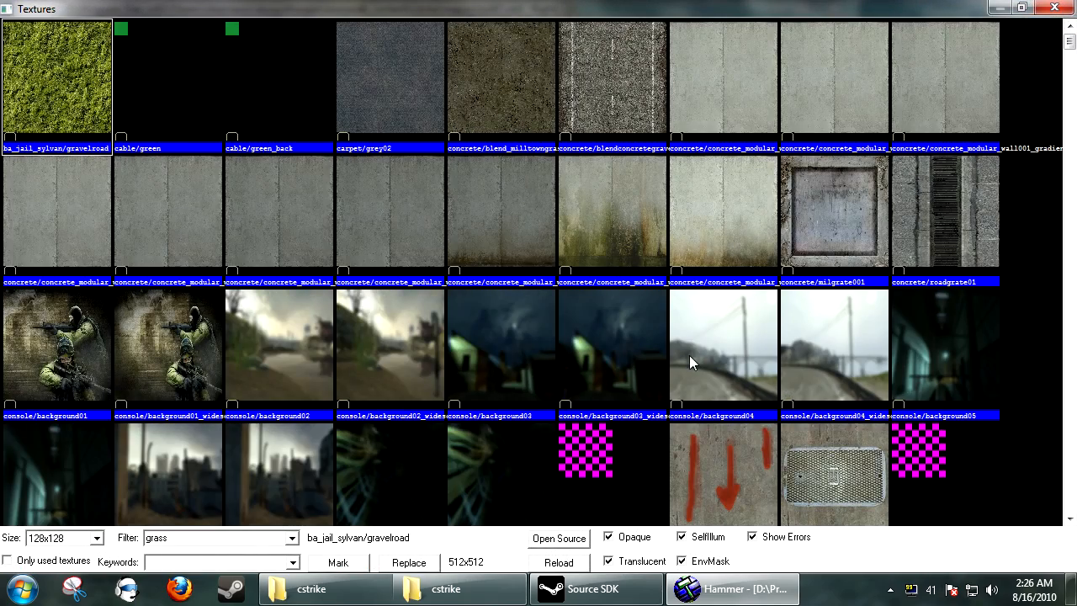
scroll(down, 3)
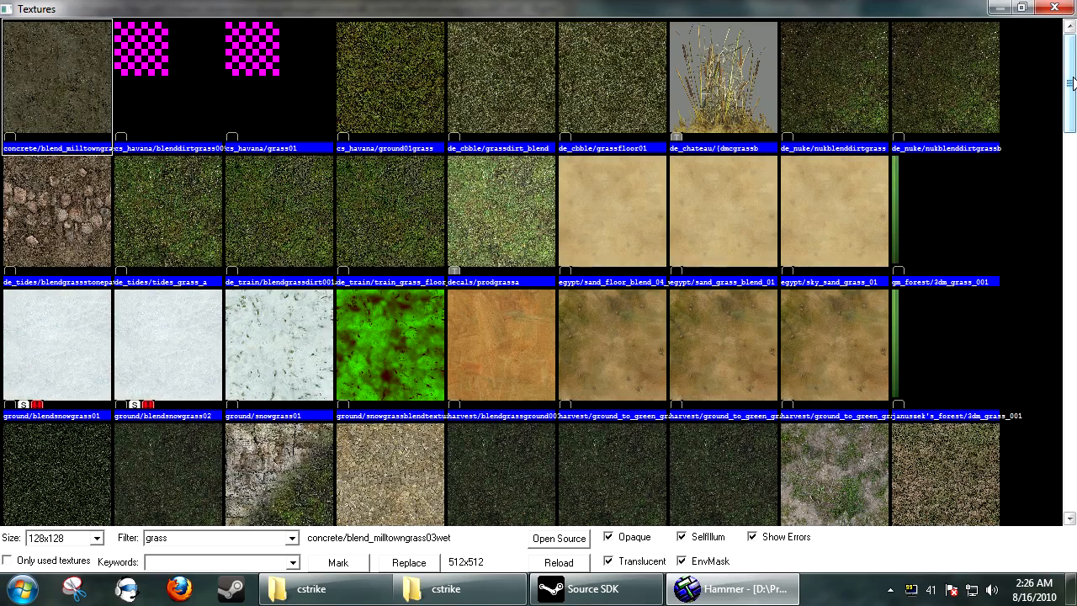
scroll(down, 3)
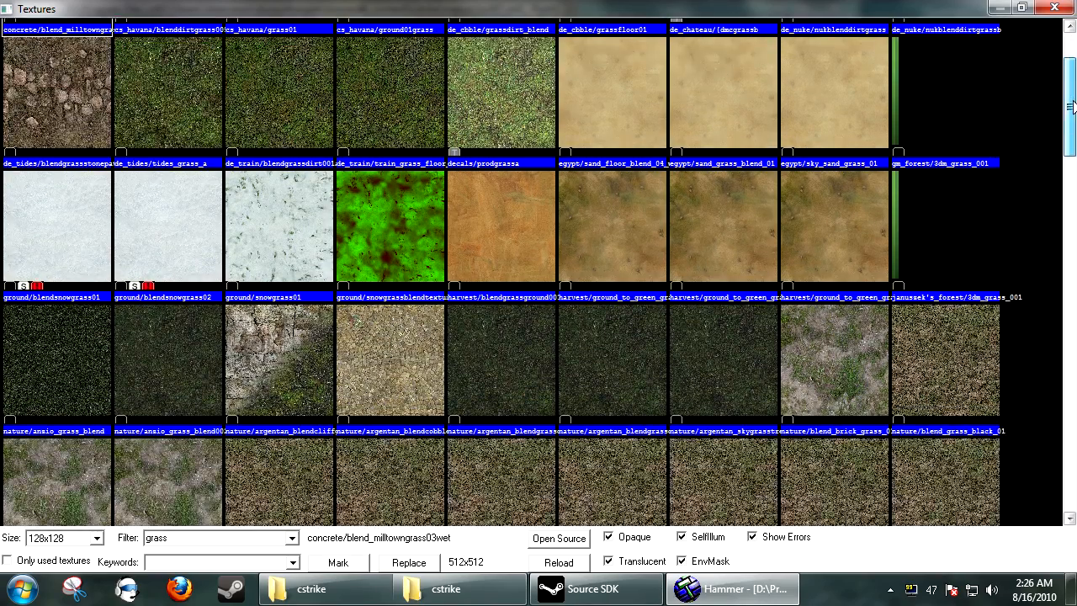
scroll(down, 3)
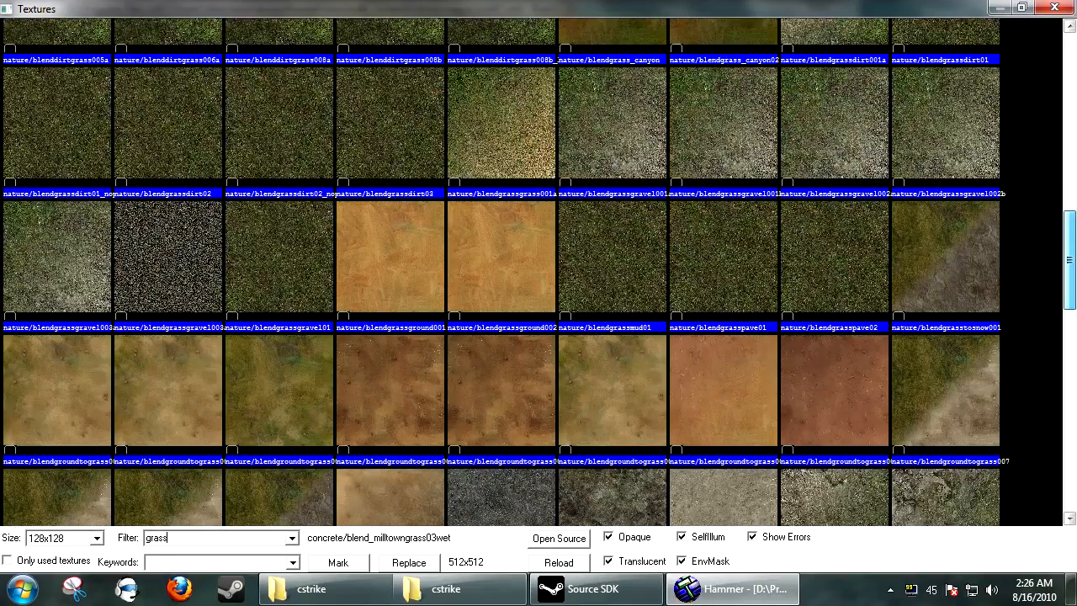
scroll(down, 3)
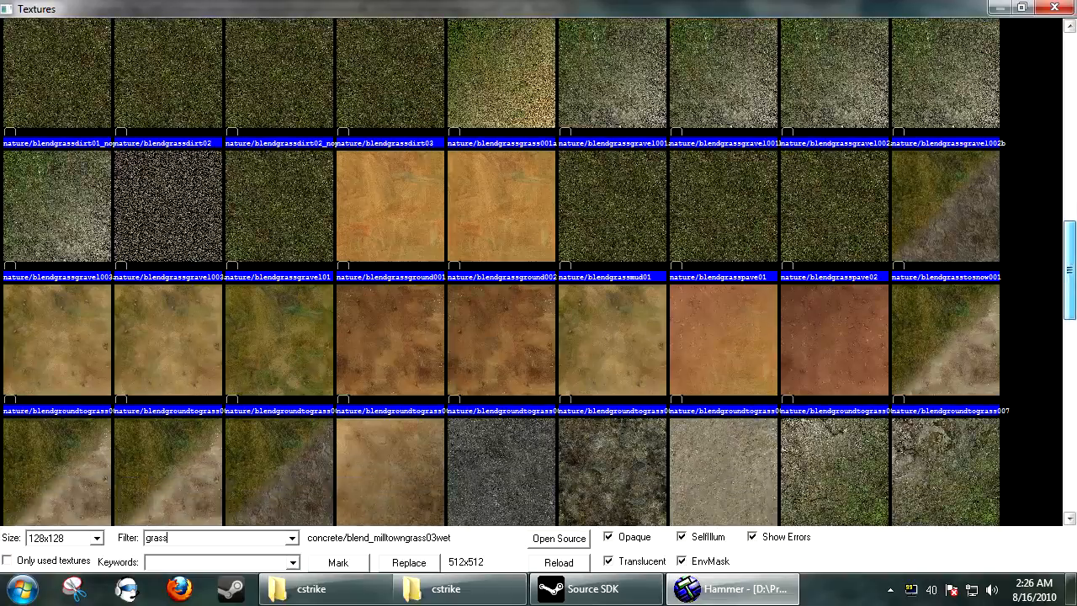
scroll(down, 3)
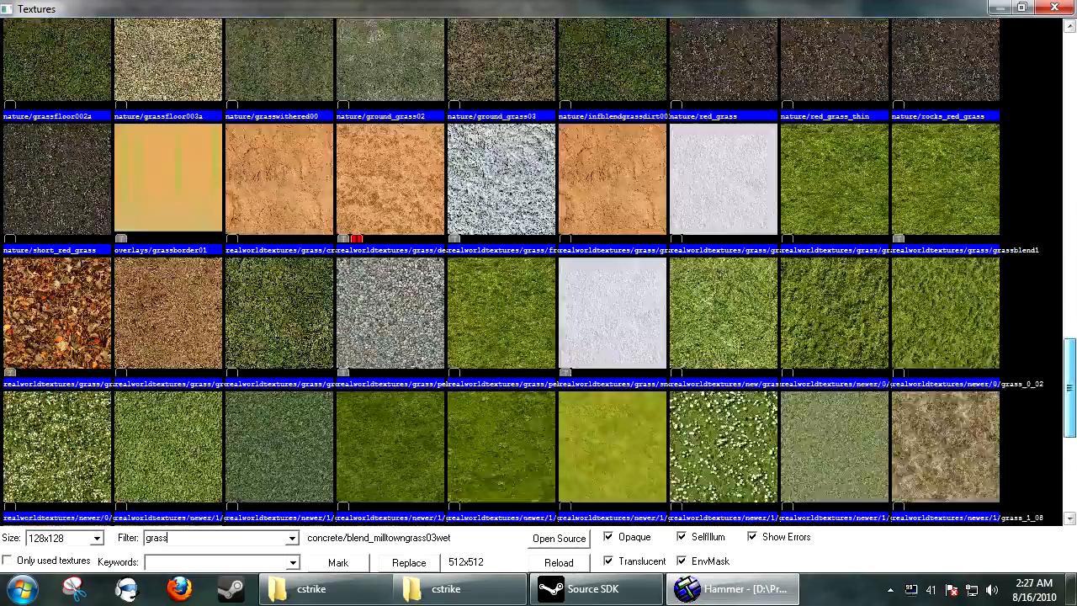
scroll(down, 3)
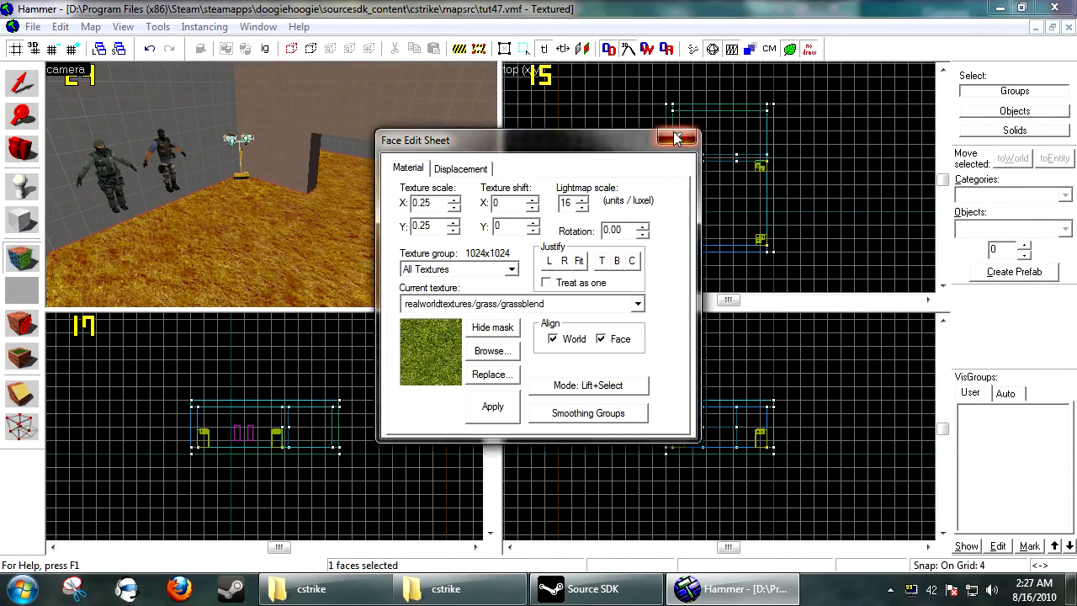
Close the Face Edit Sheet and check the floor's current grassblend texture
click(677, 138)
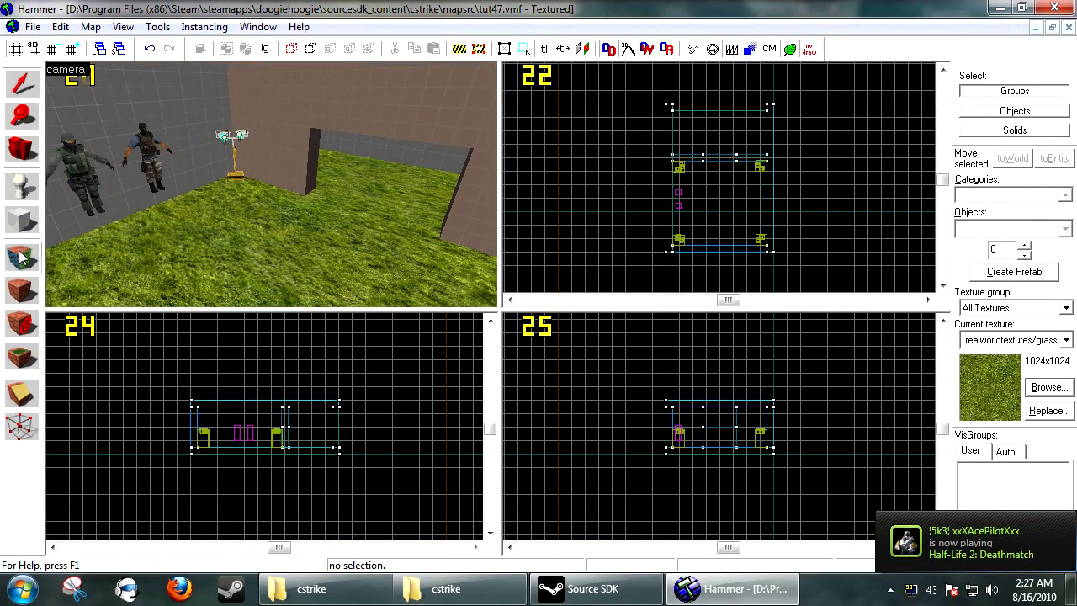
click(1047, 385)
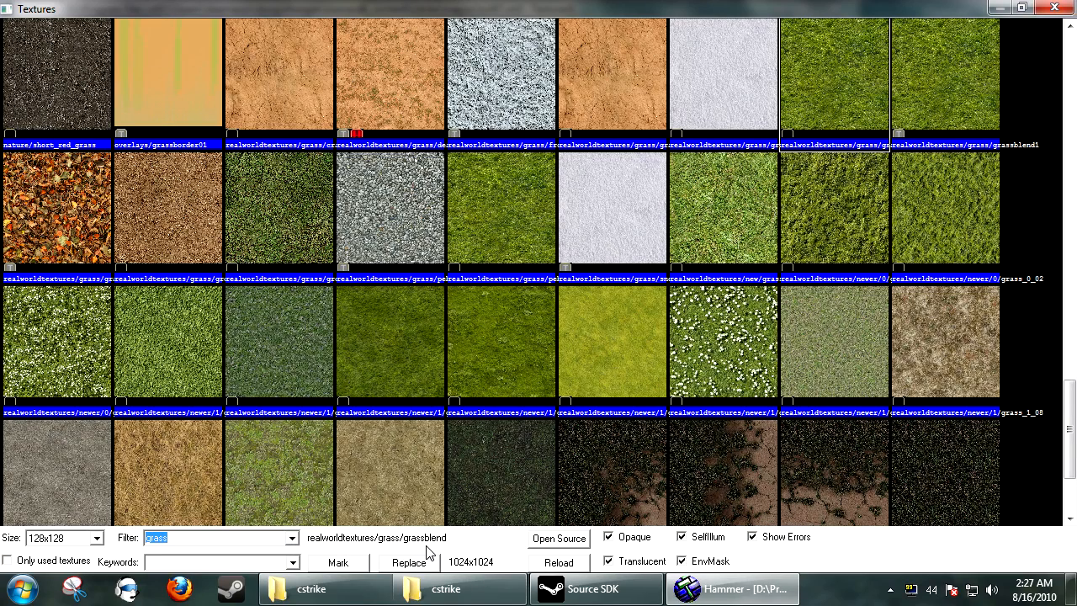
Open grassblend.vmt in Notepad++ and add a "%detailtype" line after $keywords
click(558, 538)
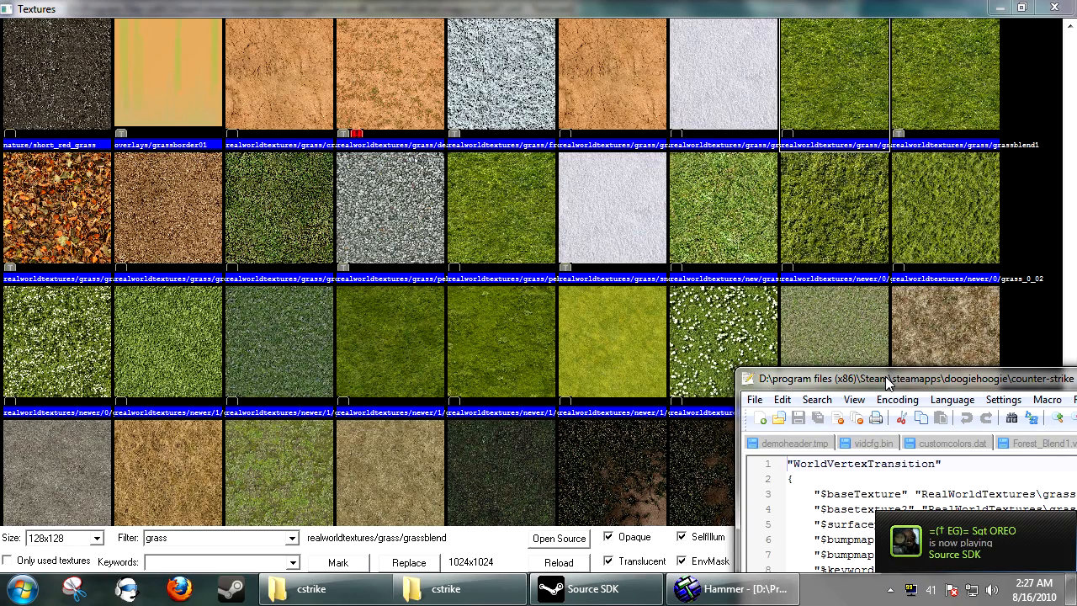
right_click(229, 589)
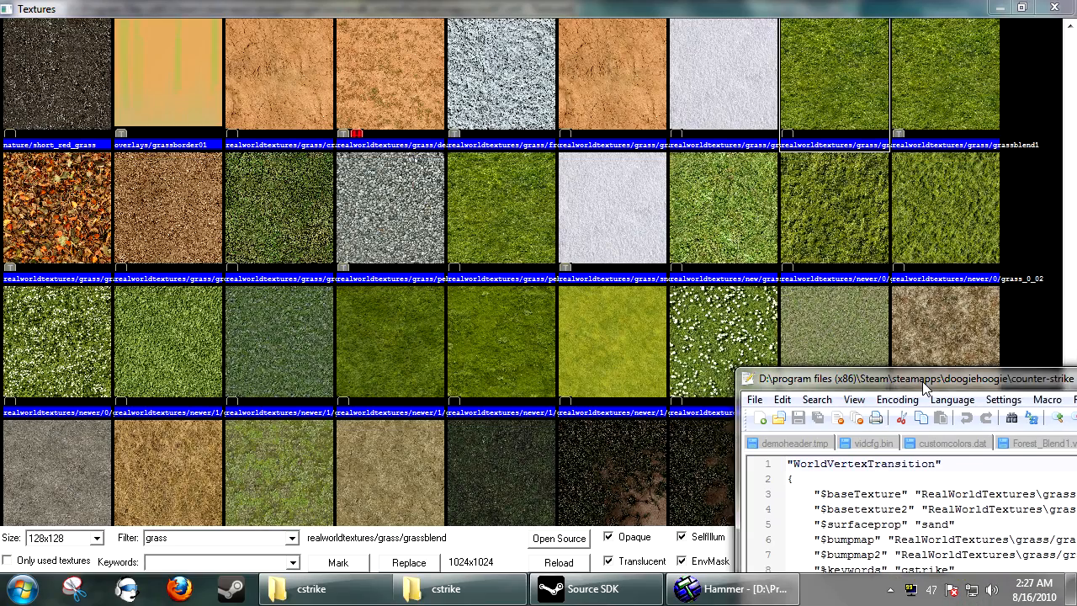
drag(925, 377, 875, 343)
text(")
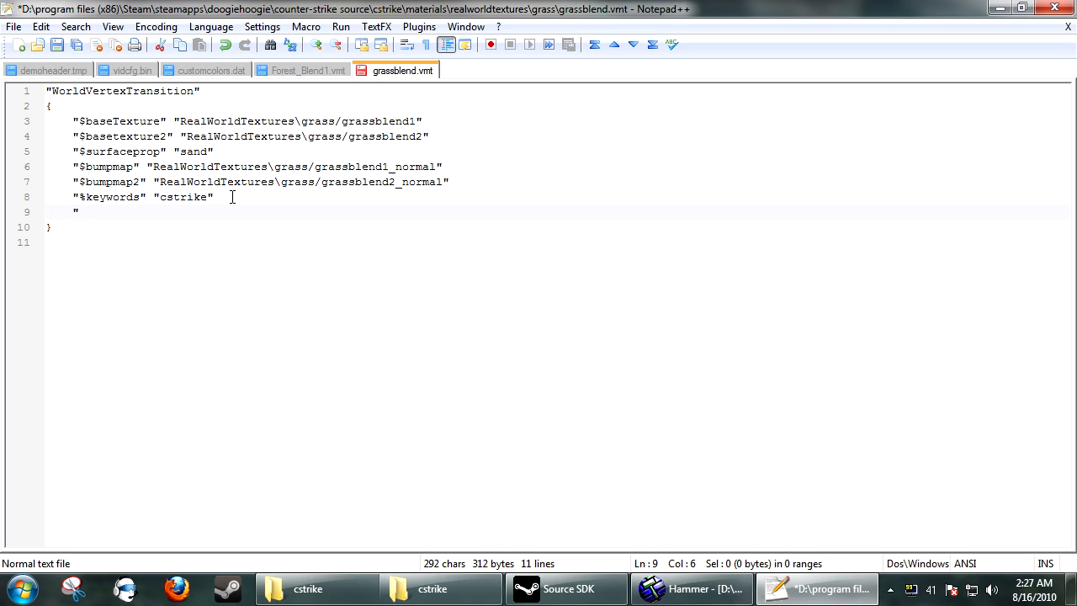
text($de)
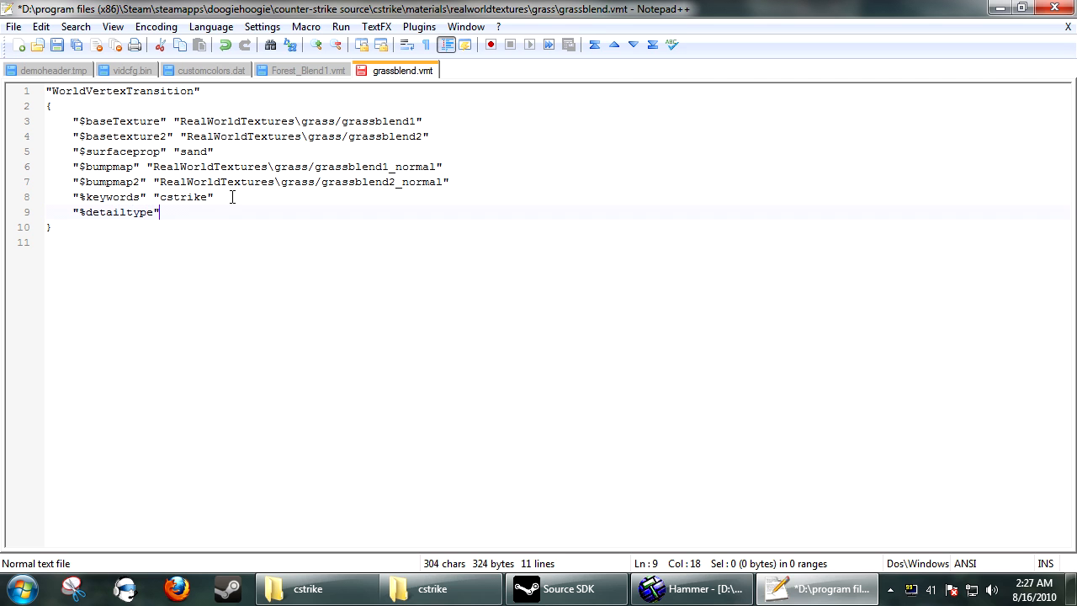
text(")
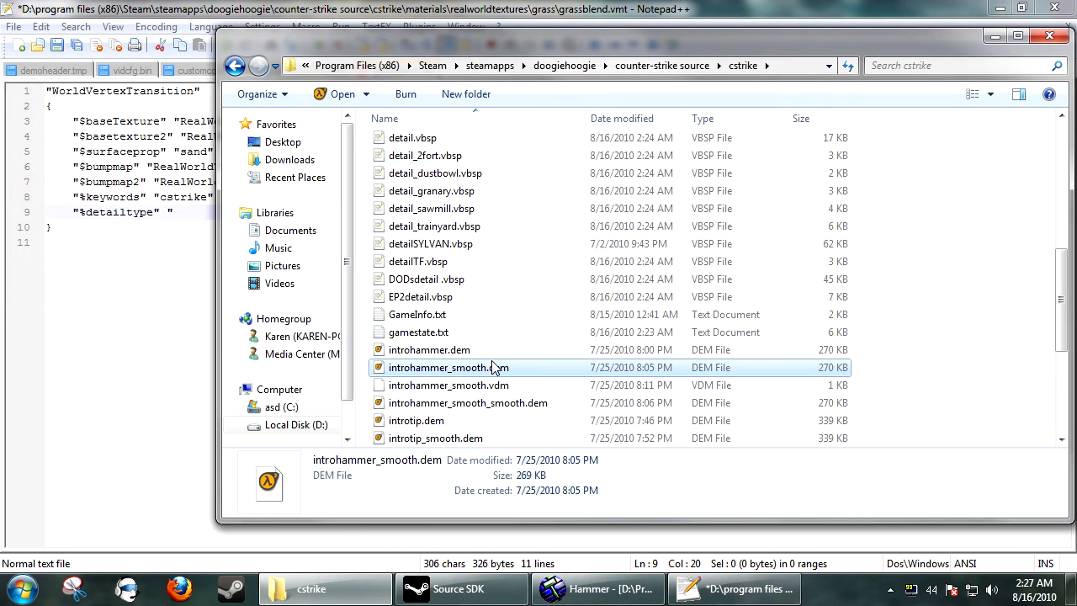
Find l4d2detailsprites_overgrown.vtf in materials\detail, copy its name, and return to Hammer
scroll(up, 3)
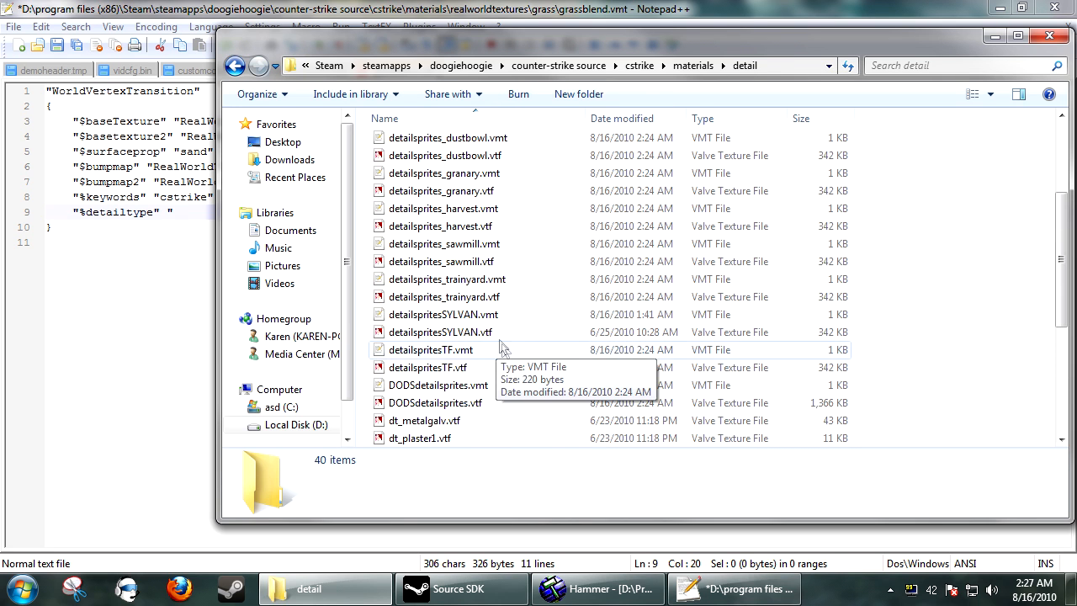
scroll(down, 3)
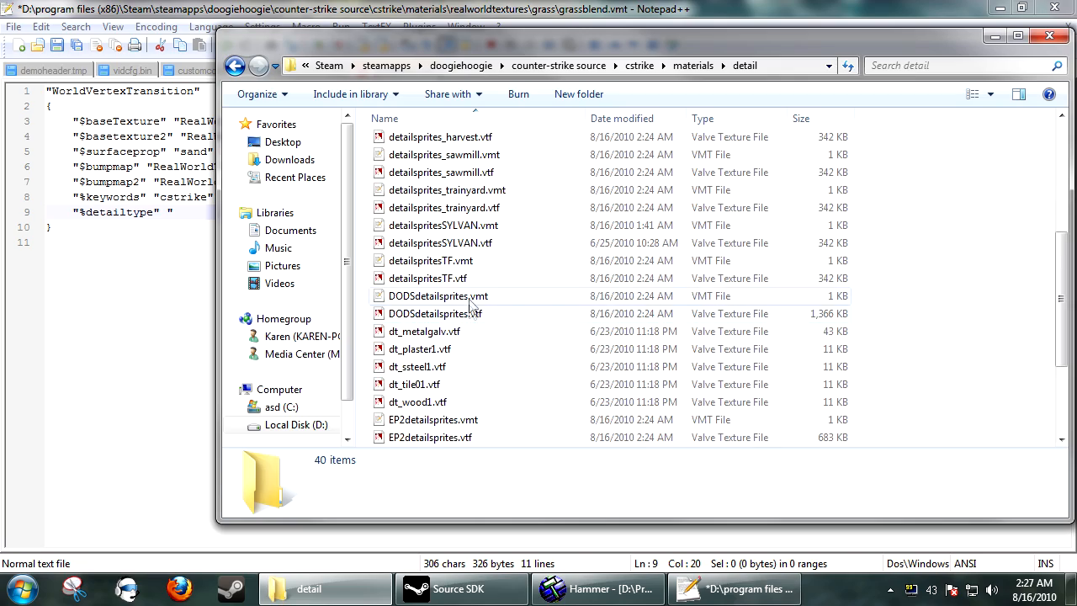
scroll(down, 3)
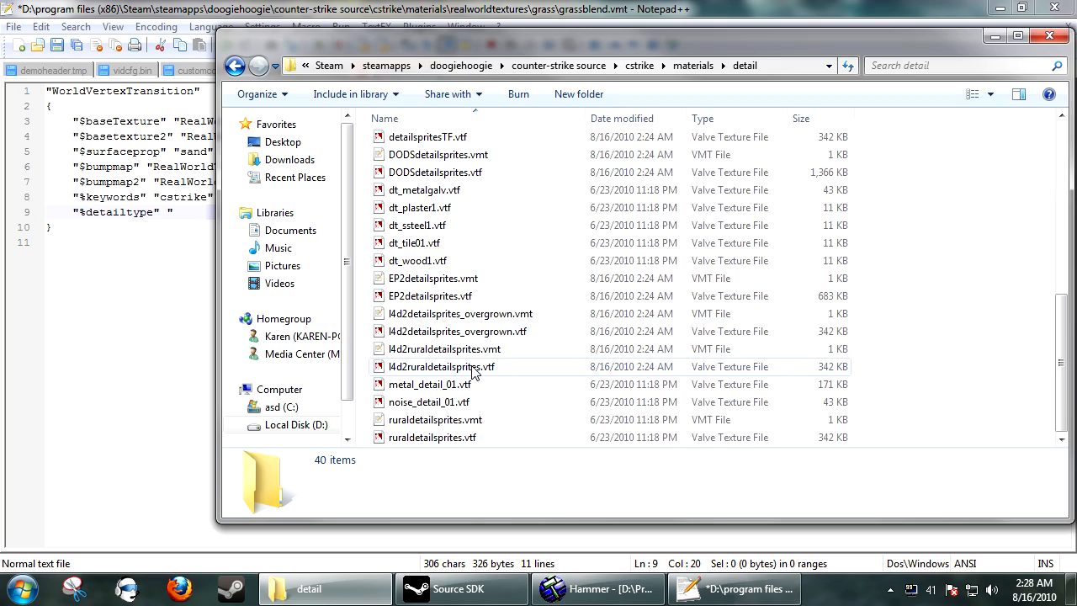
double_click(457, 330)
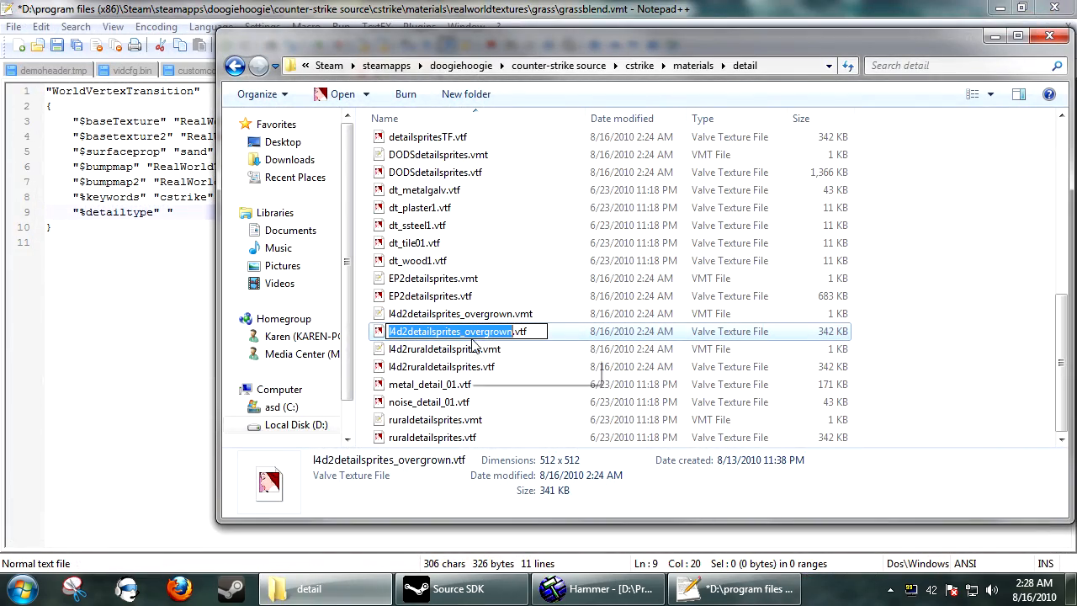
click(597, 588)
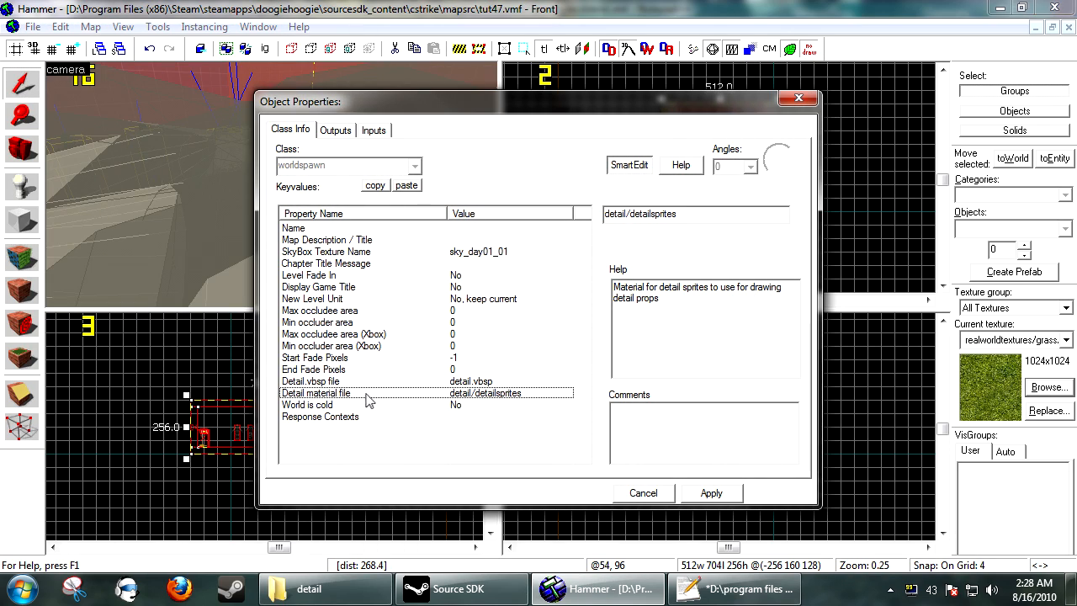
Set Map Properties' Detail material file to detail/l4d2detailsprites_overgrown and apply it
click(665, 212)
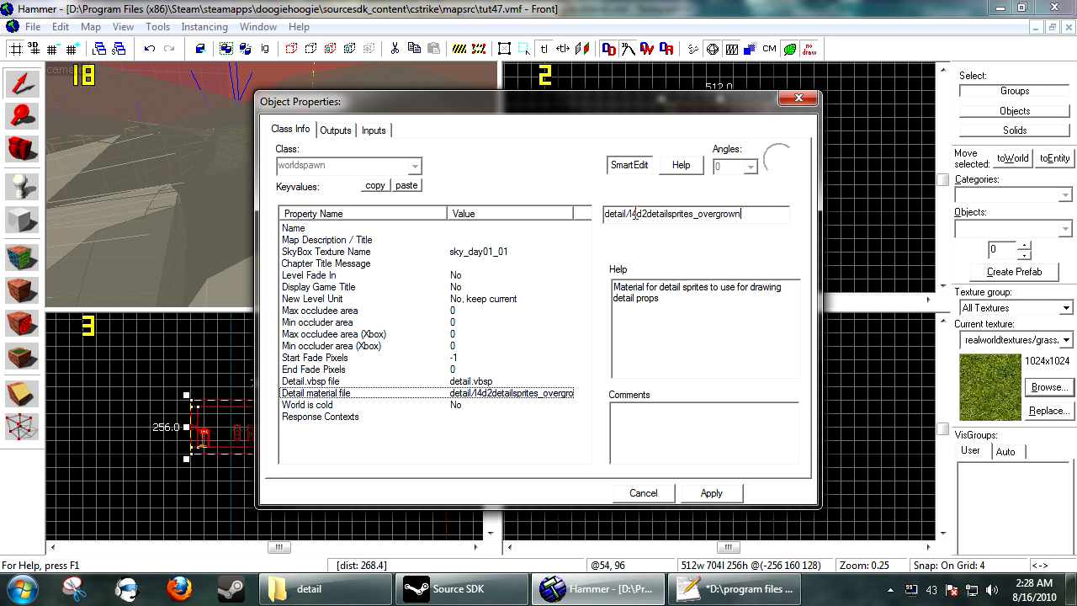
click(710, 493)
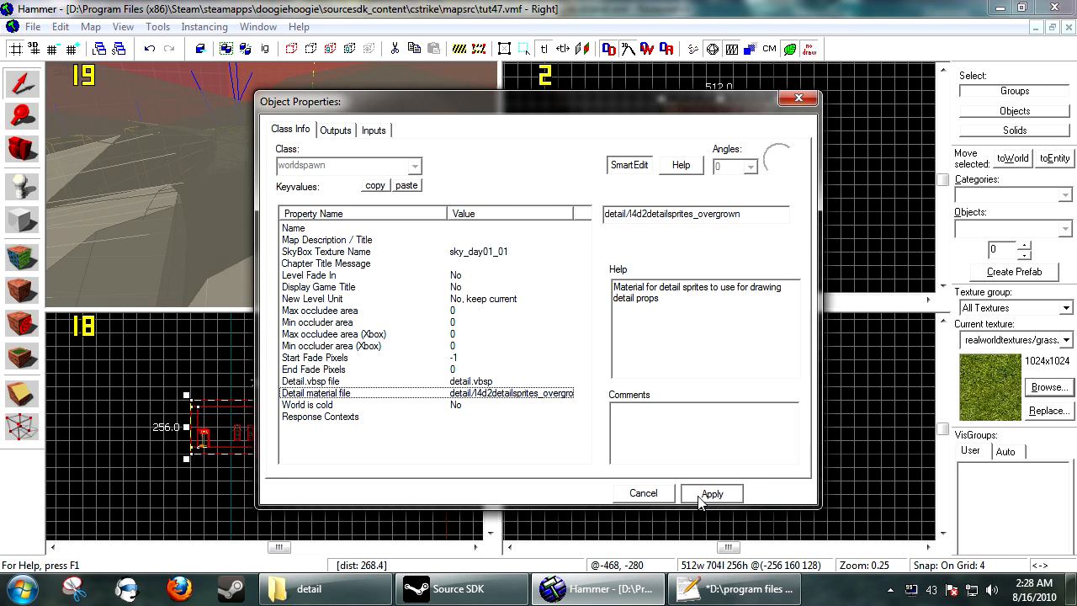
click(712, 493)
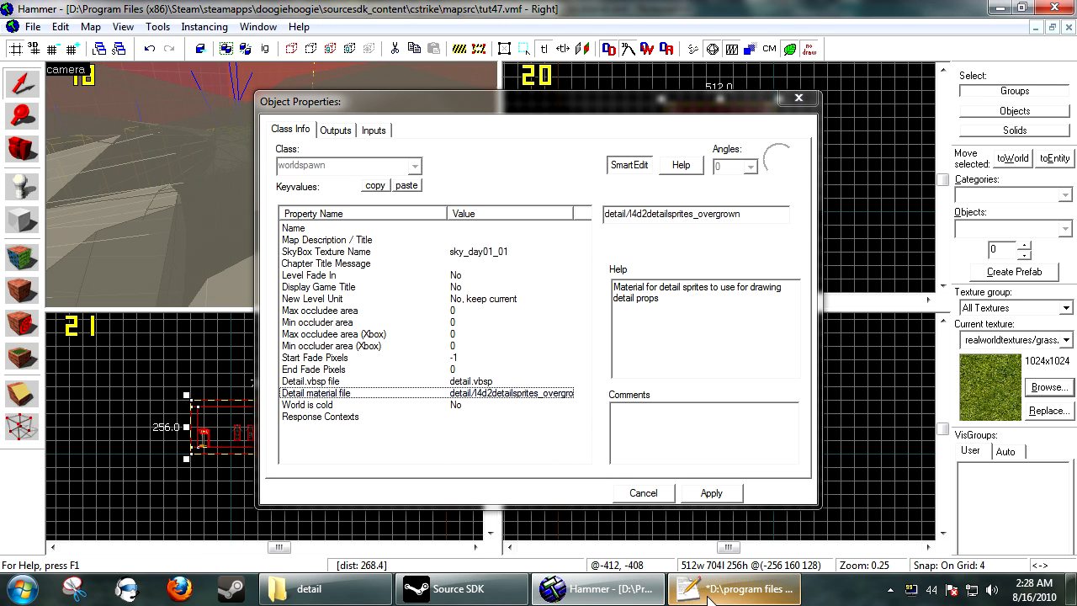
mouse_move(327, 587)
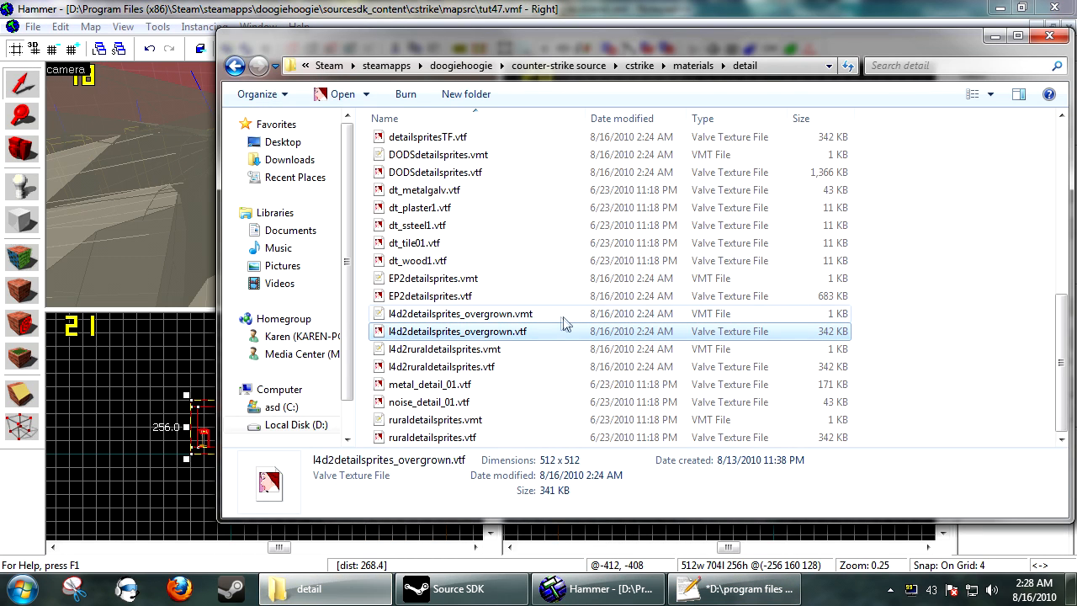
Browse Explorer up to the cstrike folder and locate l4d2detail.vbsp
click(458, 330)
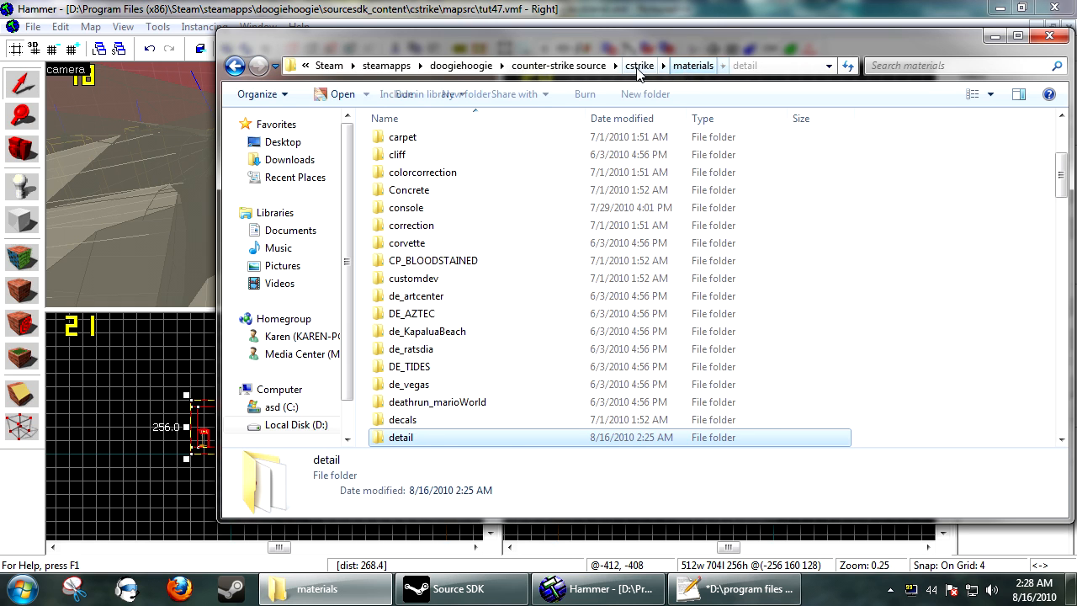
click(639, 65)
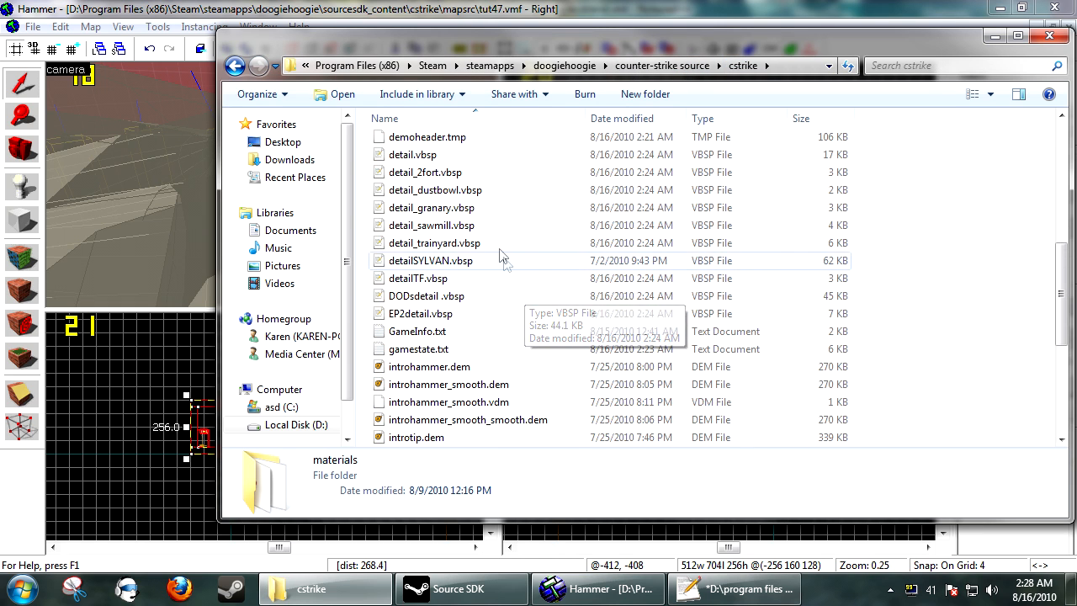
click(412, 155)
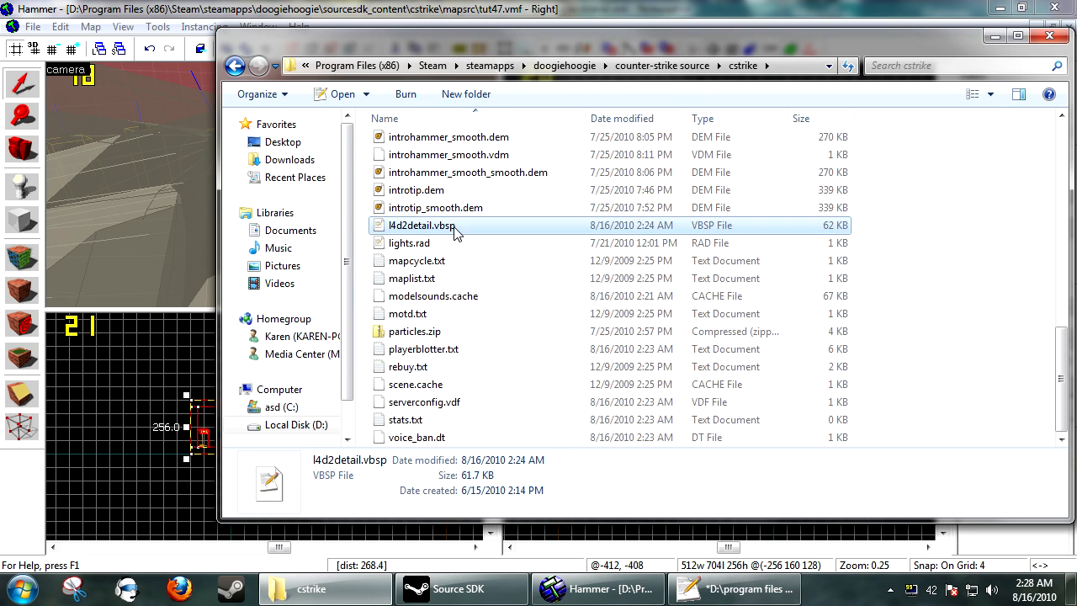
mouse_move(474, 233)
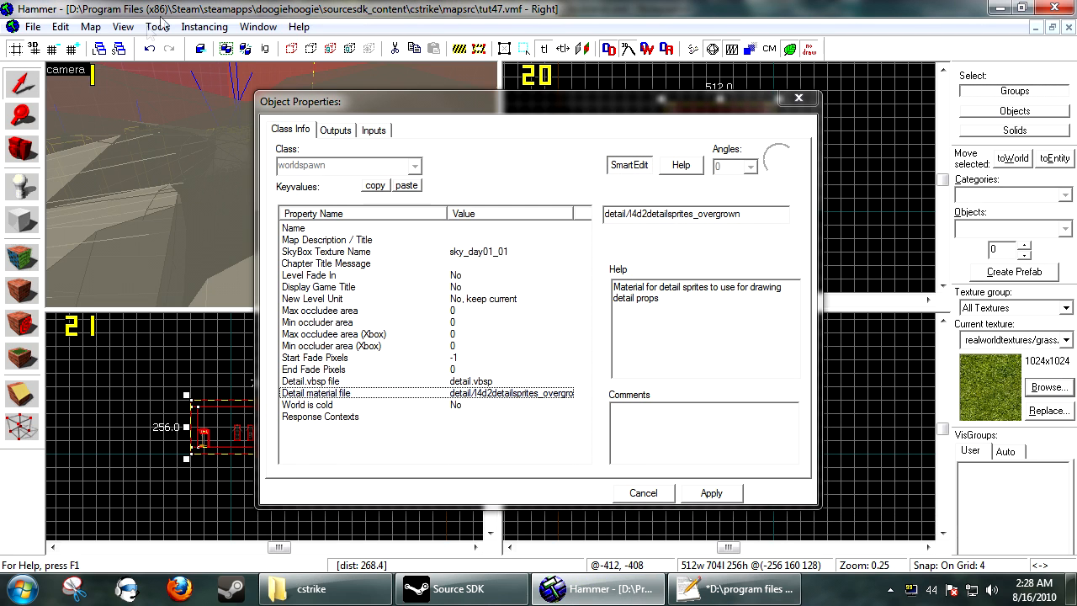
click(309, 380)
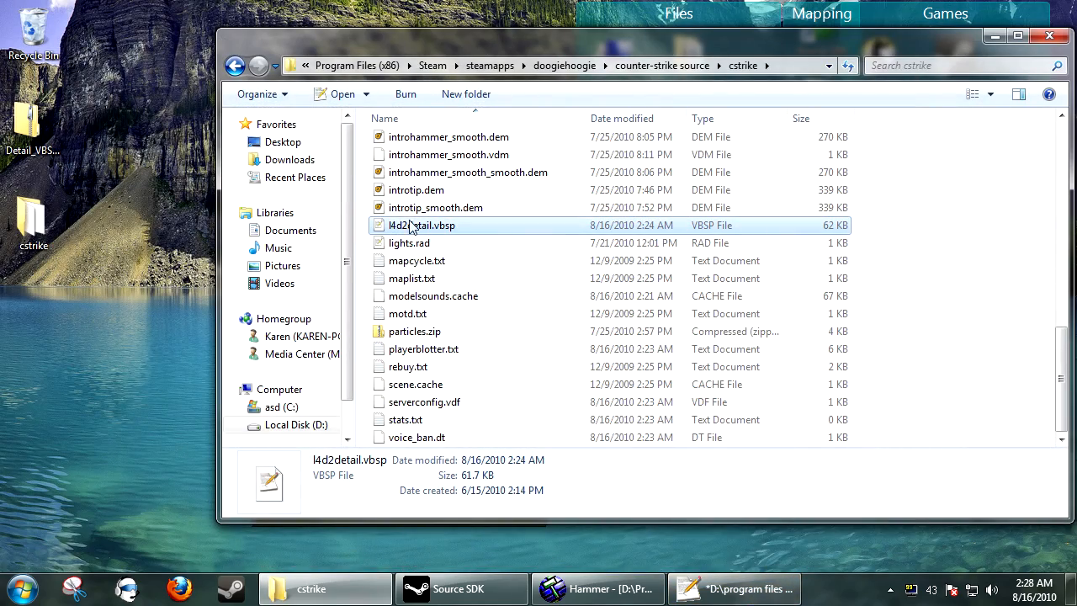
Open l4d2detail.vbsp in Notepad++ and look over its first detail entries
right_click(421, 226)
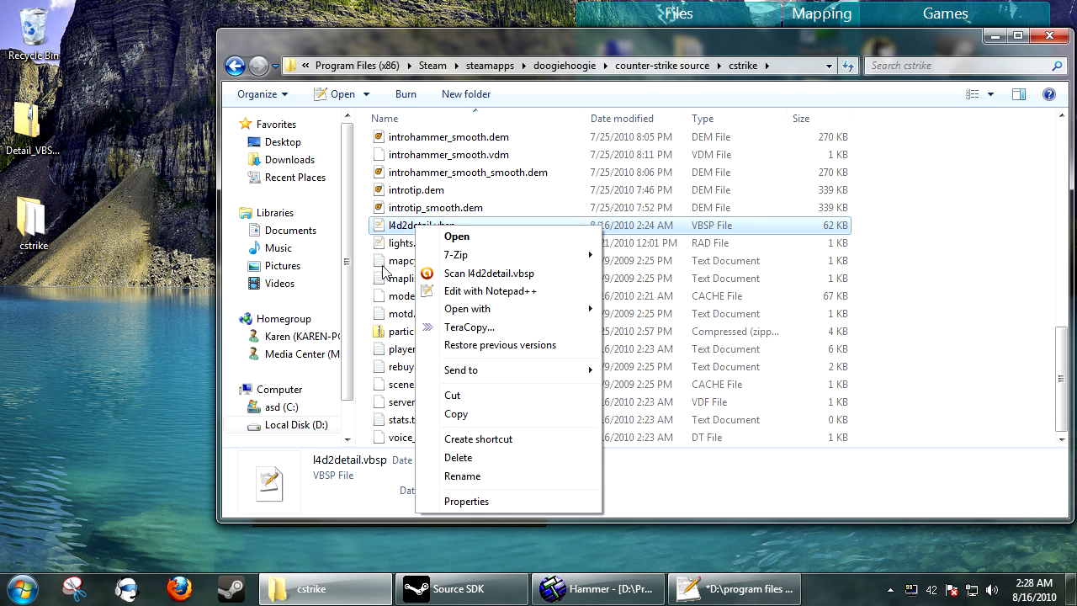
mouse_move(488, 290)
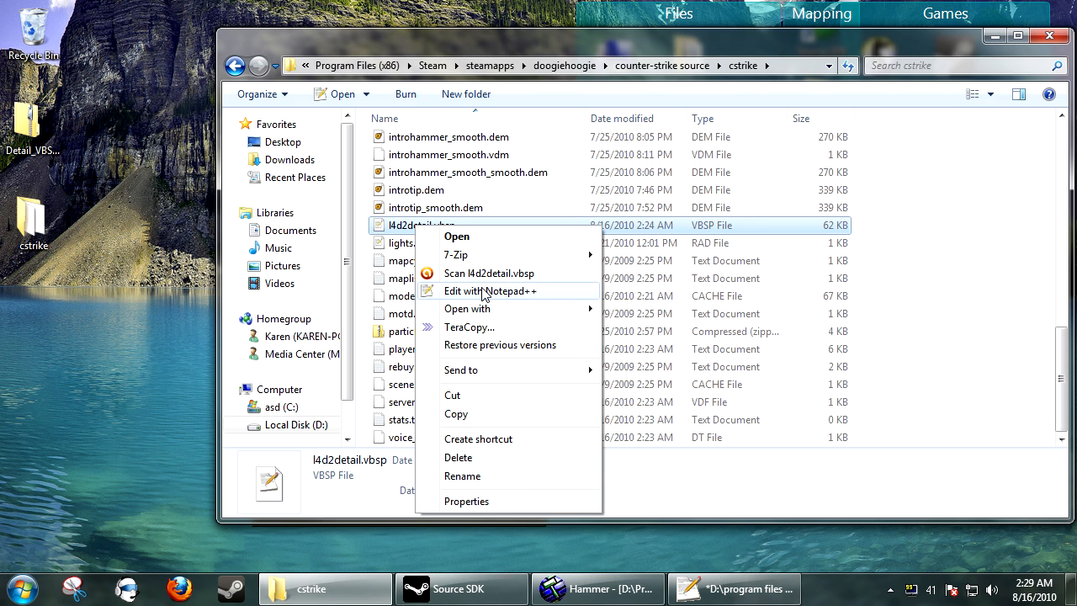
click(489, 289)
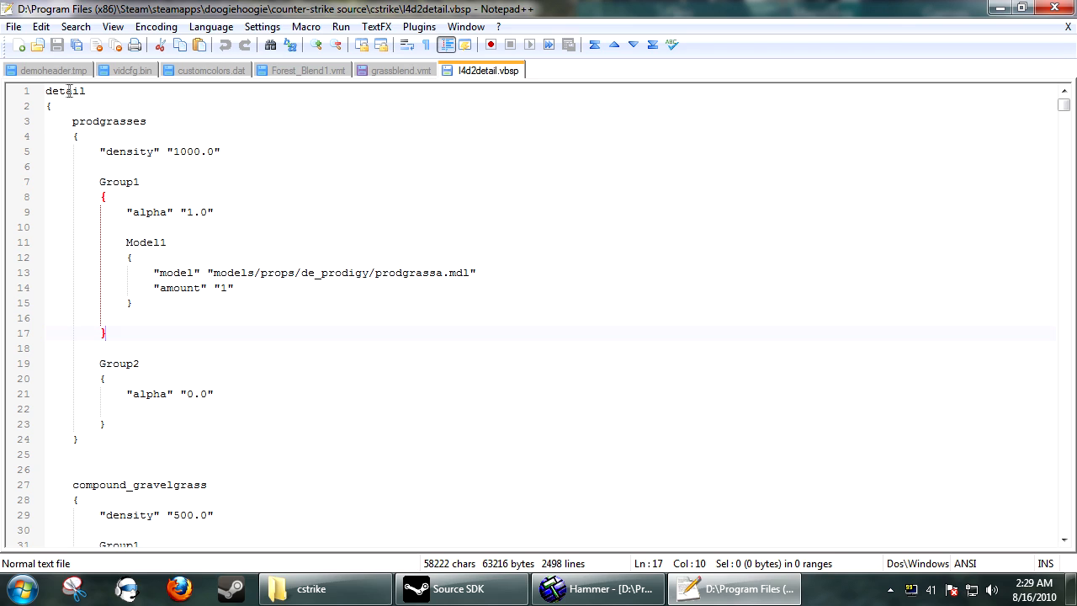
double_click(64, 91)
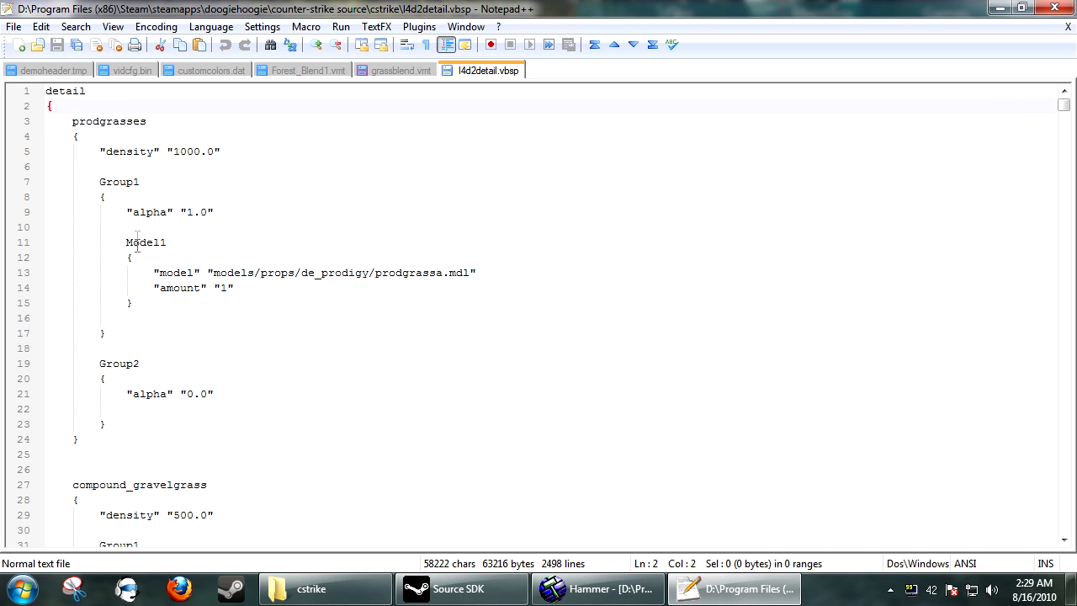
double_click(87, 121)
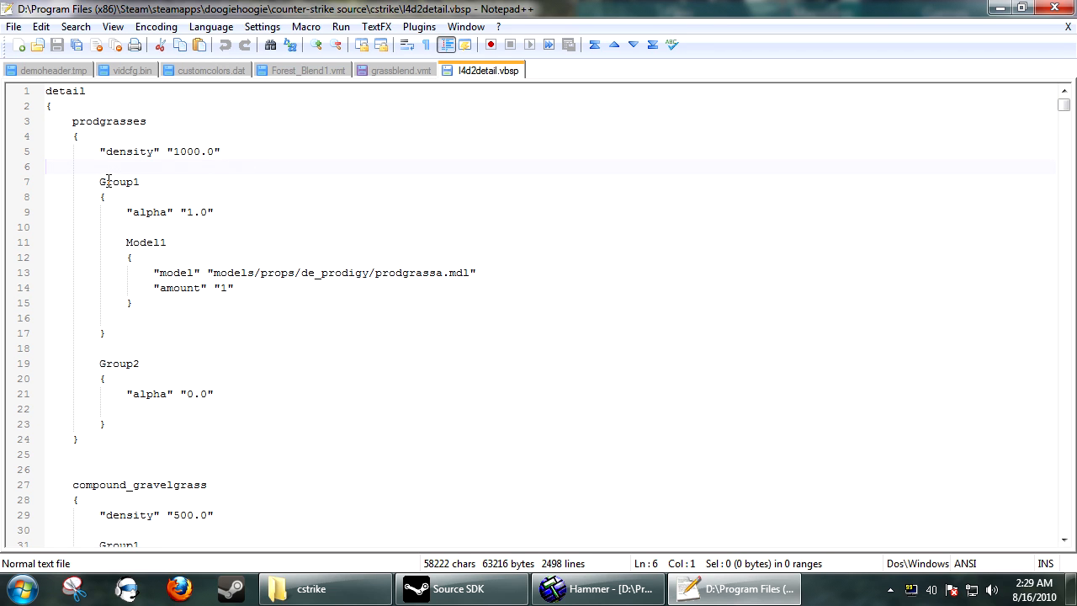
double_click(145, 242)
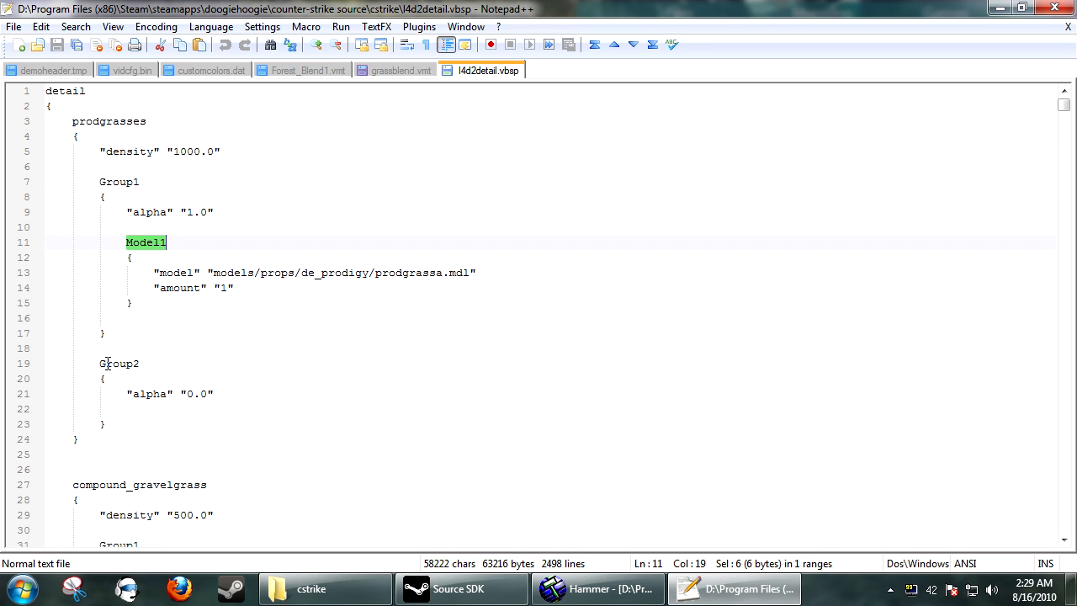
Scroll down to the urban_grass_overgrown entry and select its name
scroll(down, 3)
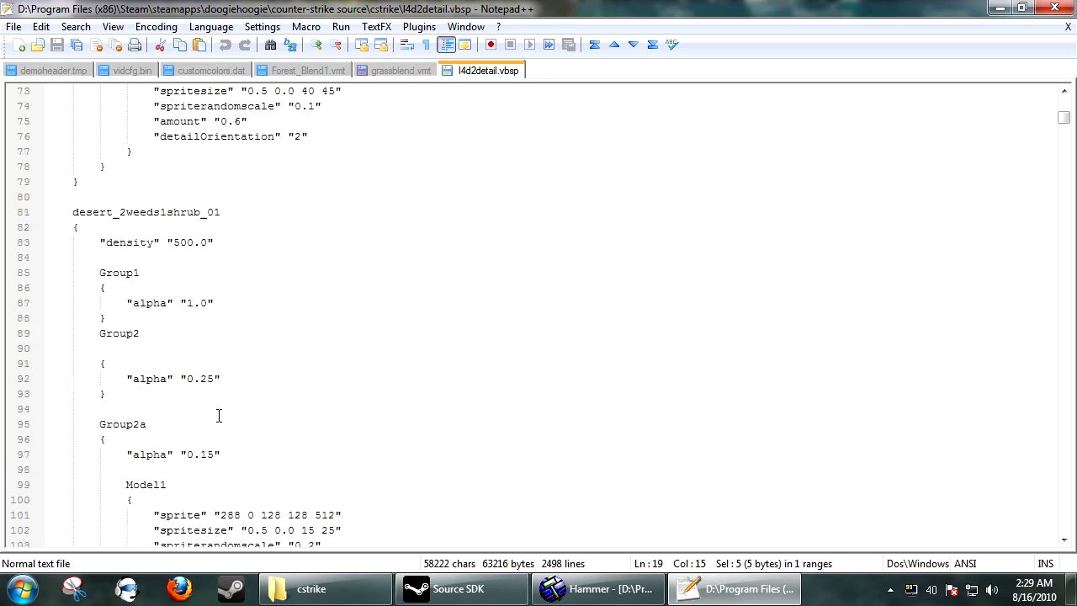
scroll(down, 3)
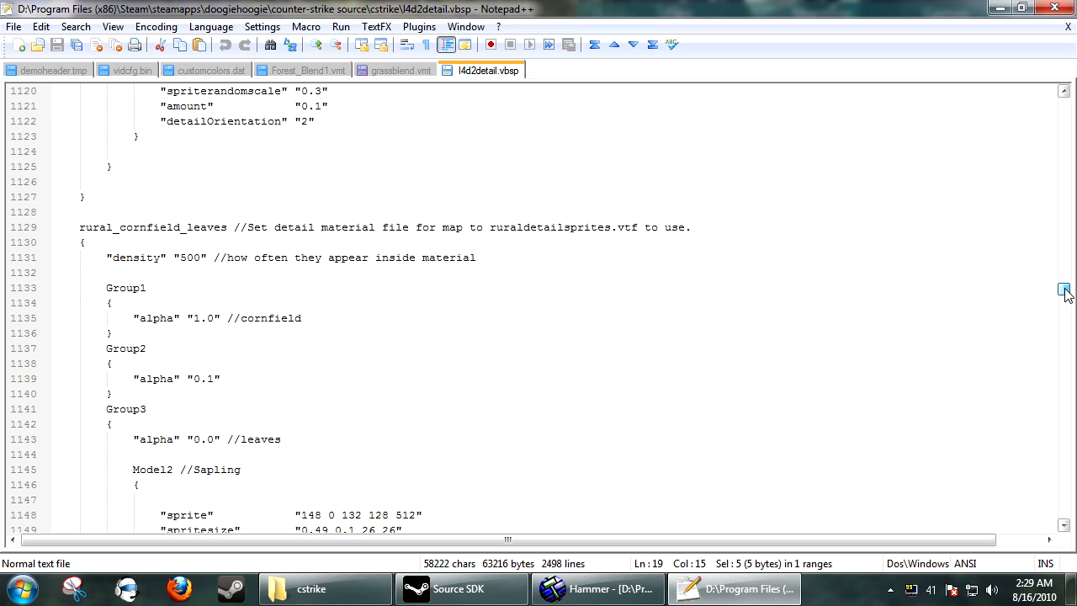
scroll(down, 3)
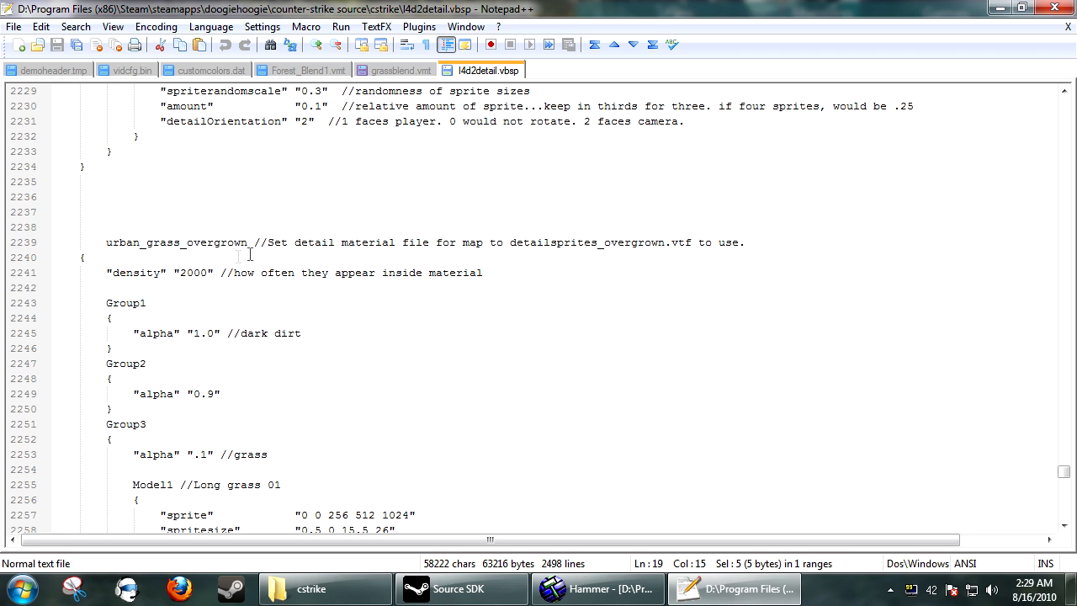
mouse_move(514, 245)
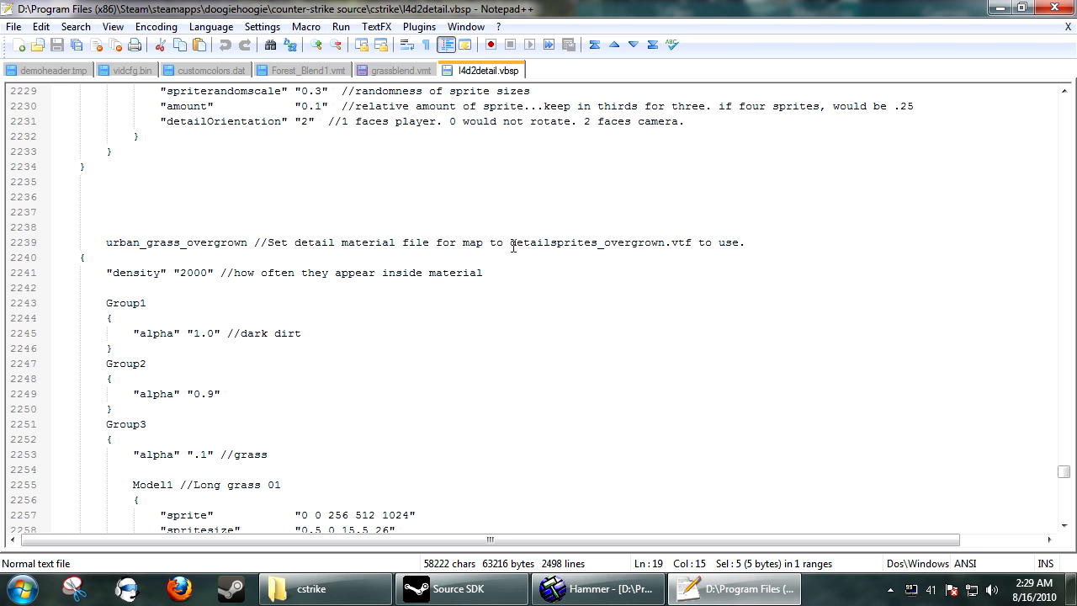
double_click(585, 243)
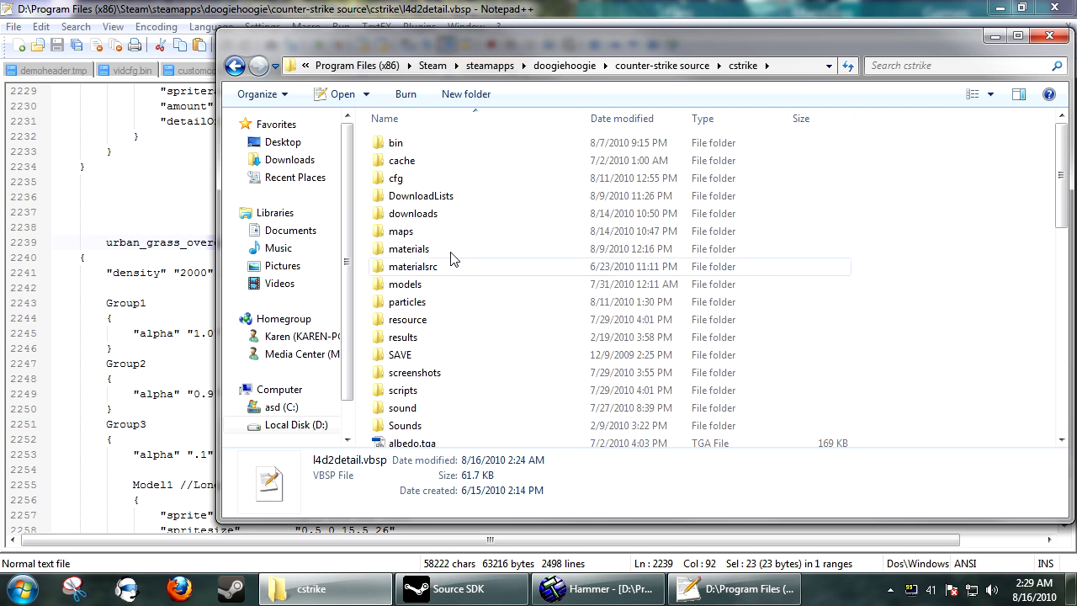
double_click(408, 249)
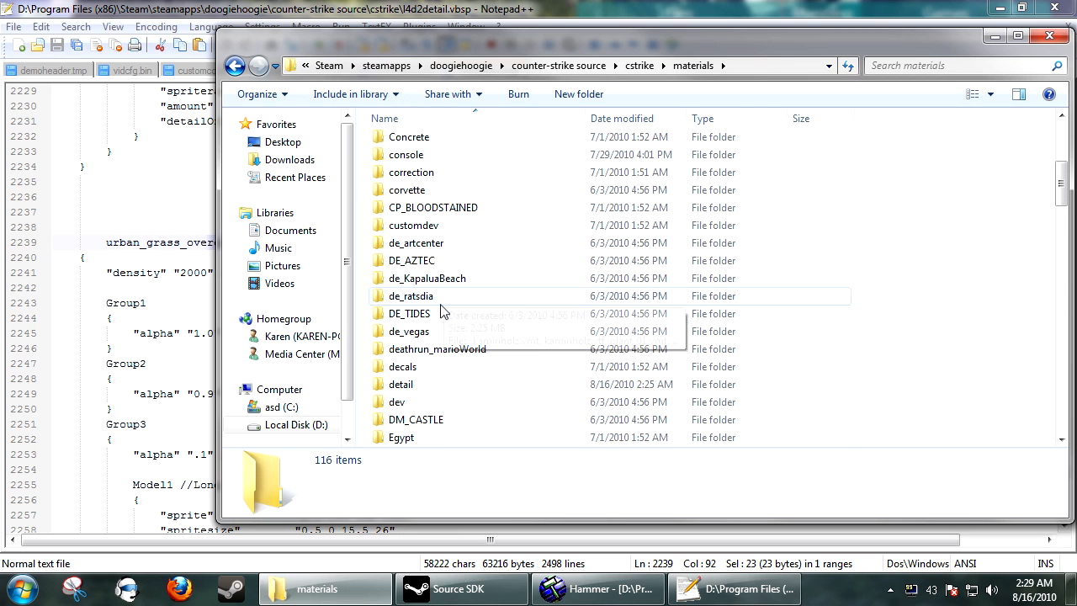
double_click(400, 384)
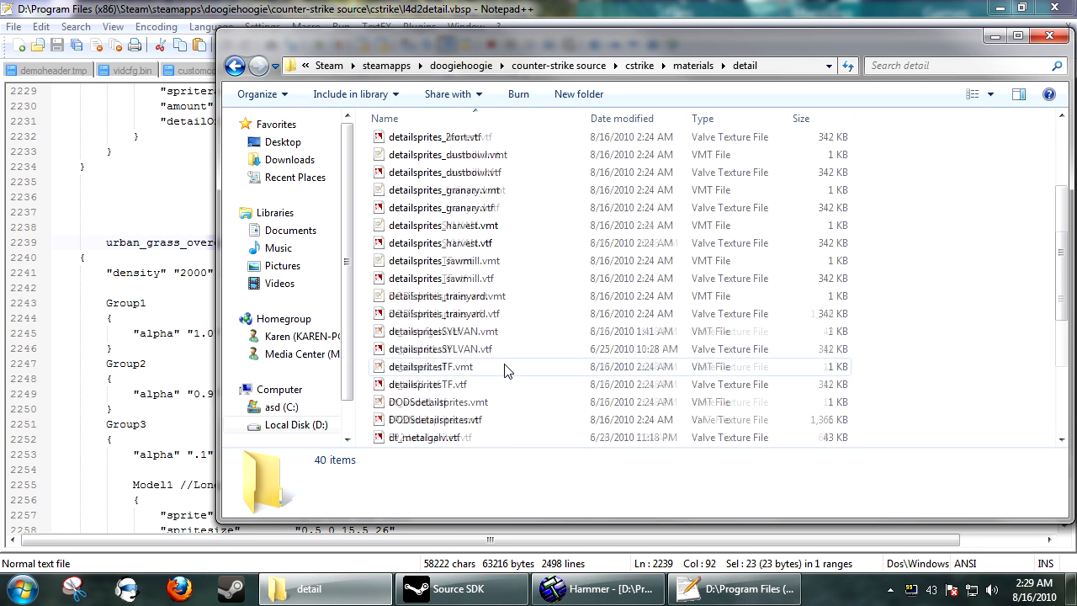
click(457, 330)
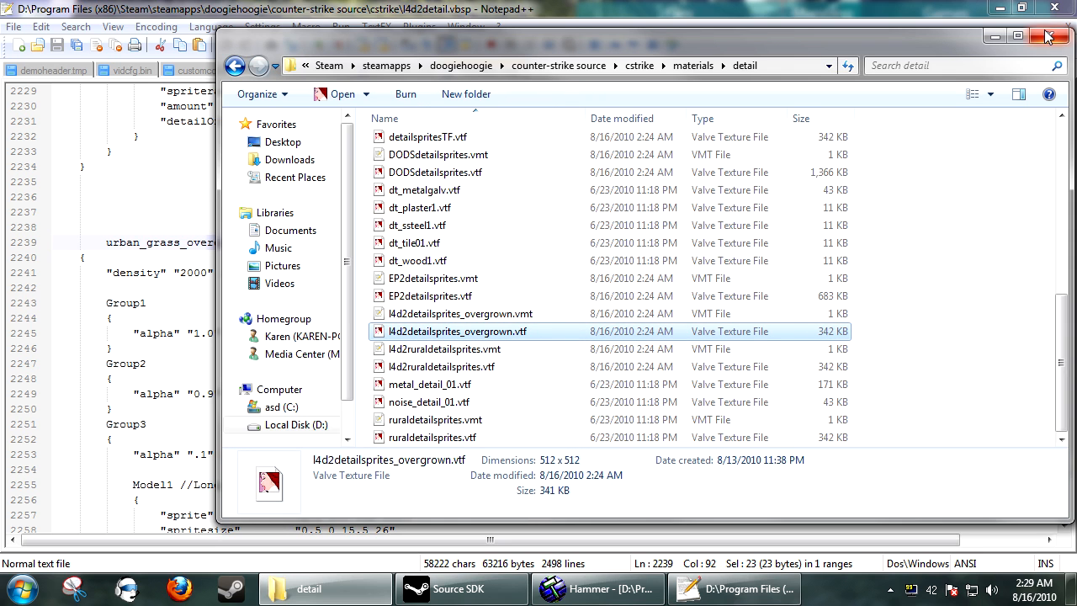
click(1050, 36)
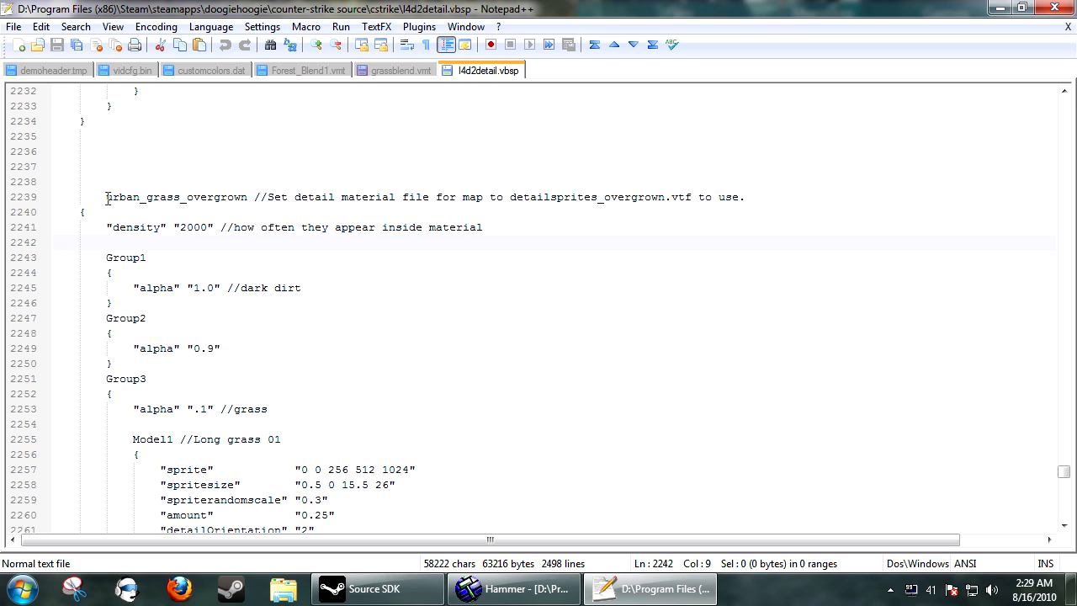
right_click(168, 197)
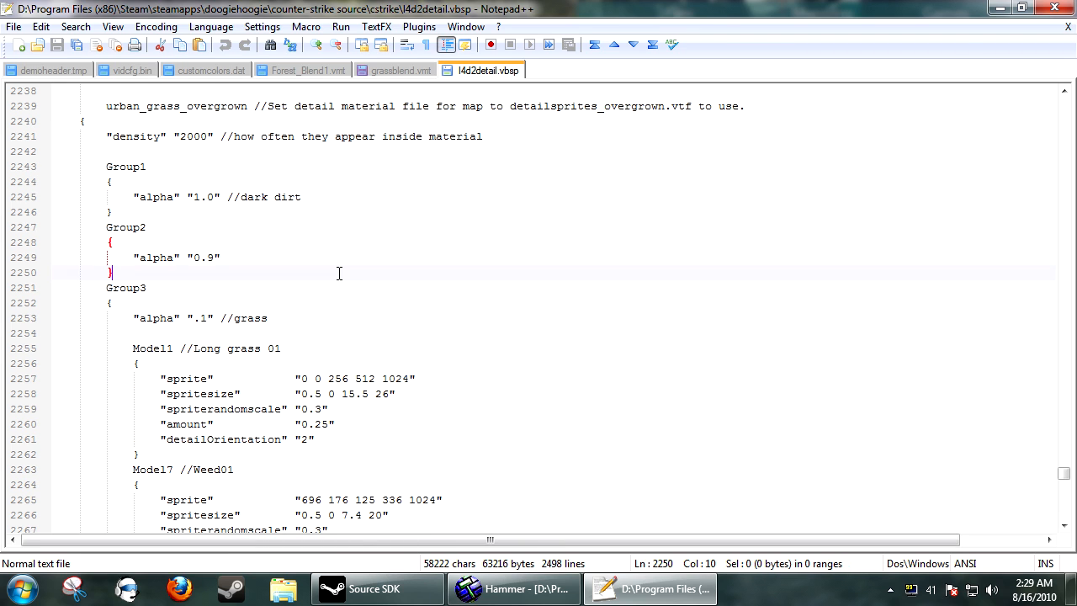
click(179, 197)
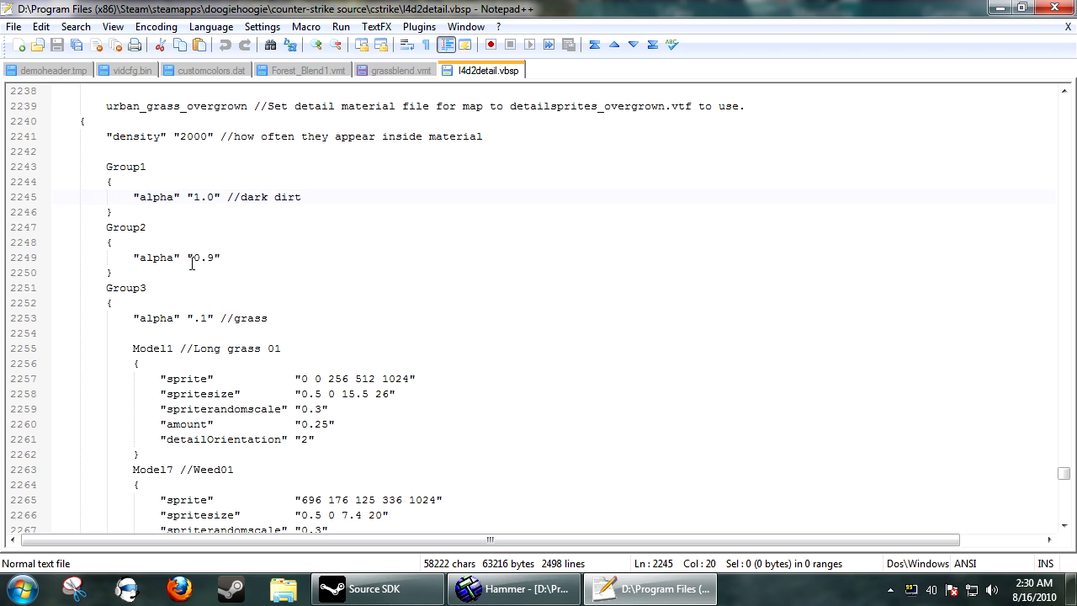
scroll(down, 3)
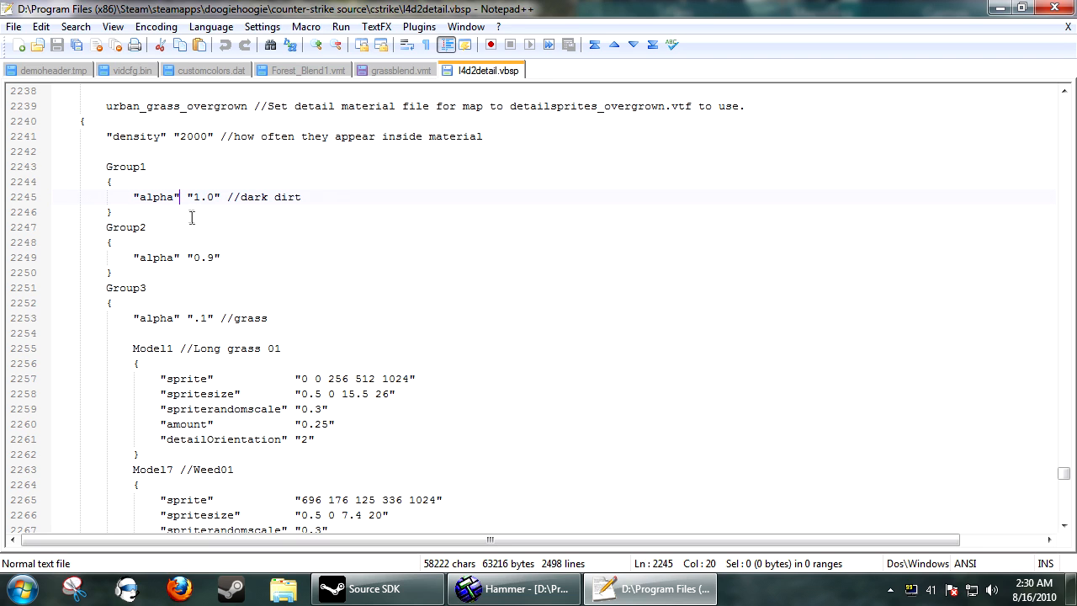
double_click(203, 197)
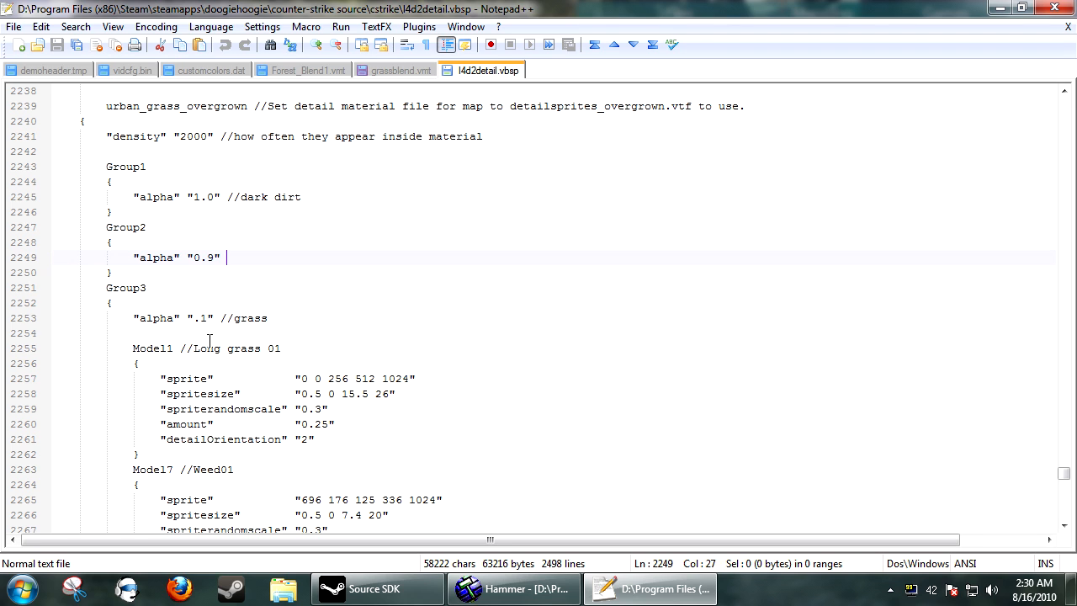
scroll(down, 3)
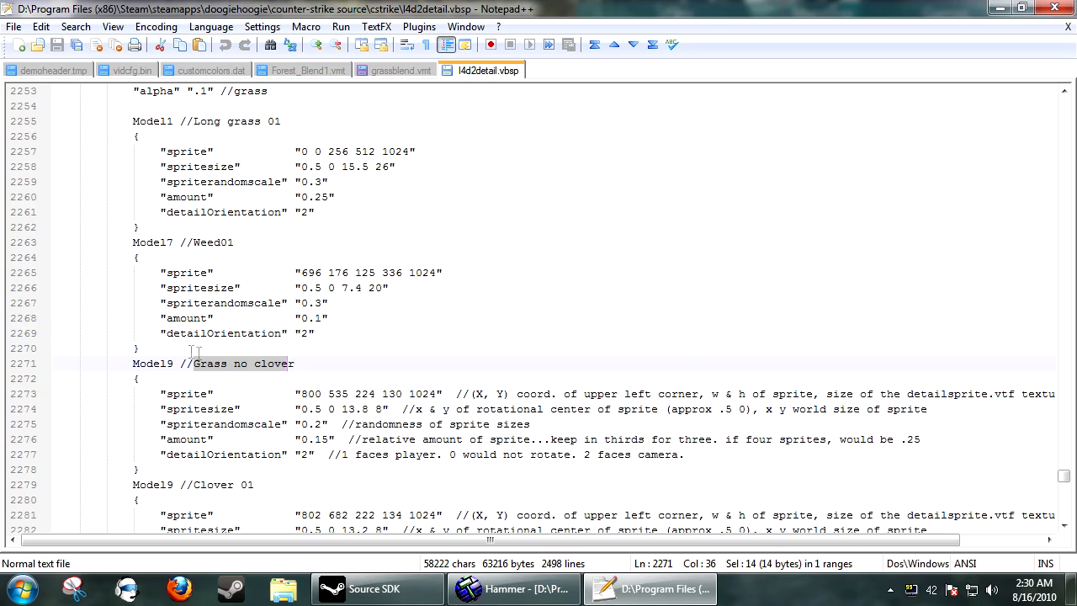
scroll(down, 3)
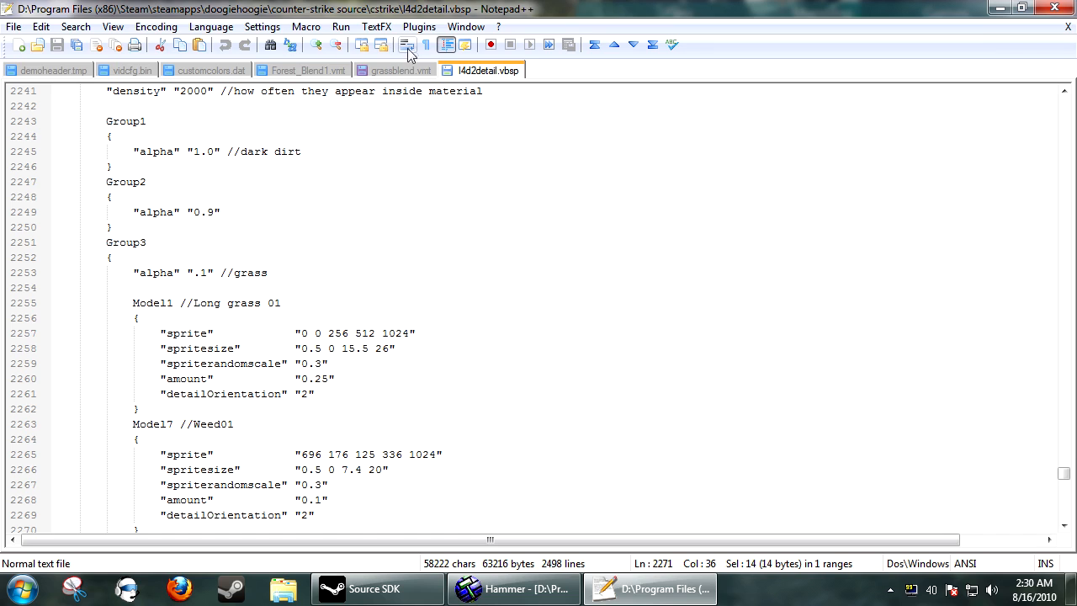
Paste urban_grass_overgrown as grassblend.vmt's %detailtype value and bring up Source SDK
click(400, 71)
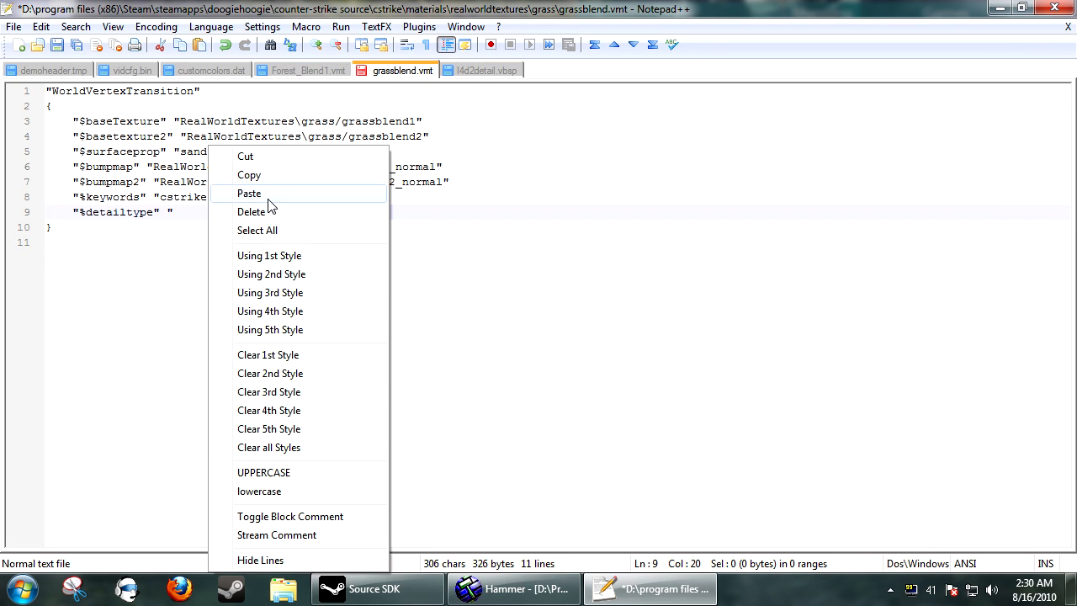
click(249, 194)
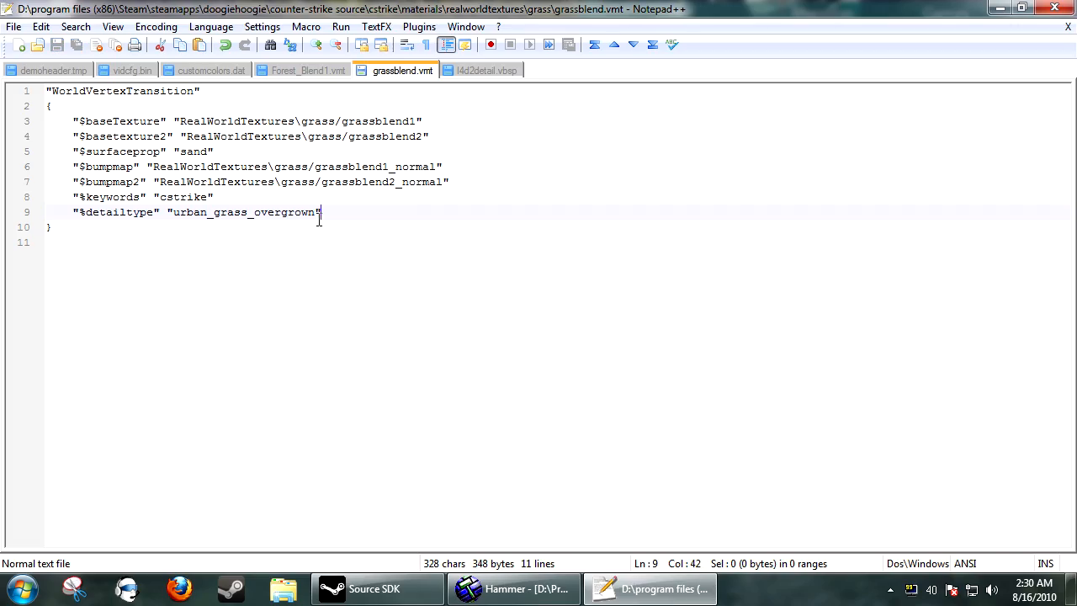
click(374, 589)
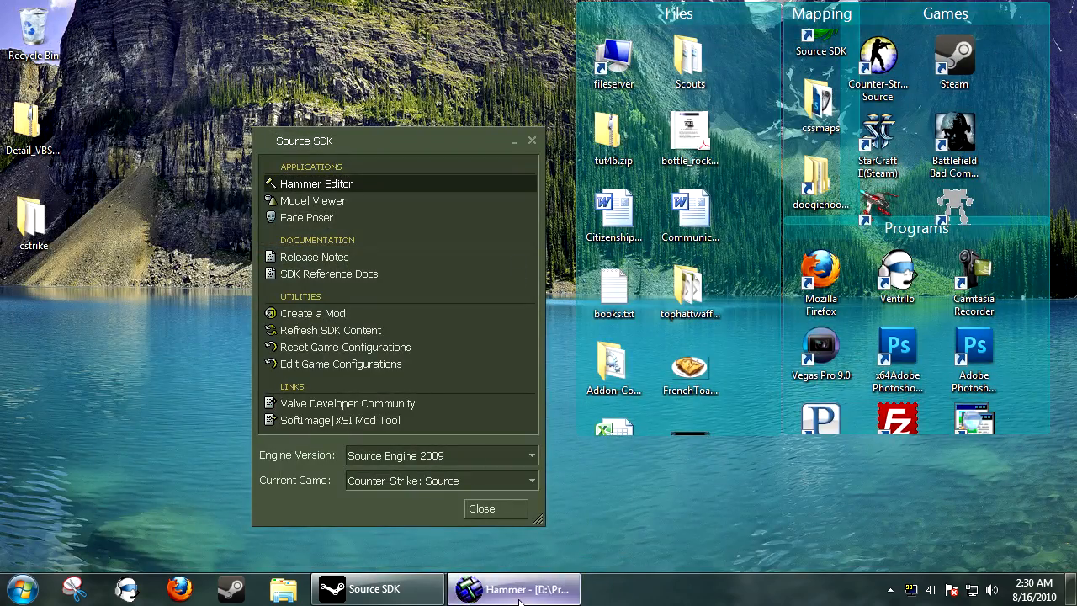
Convert the grass floor face into a Power 3 displacement and dismiss the Paint Geometry options
click(514, 589)
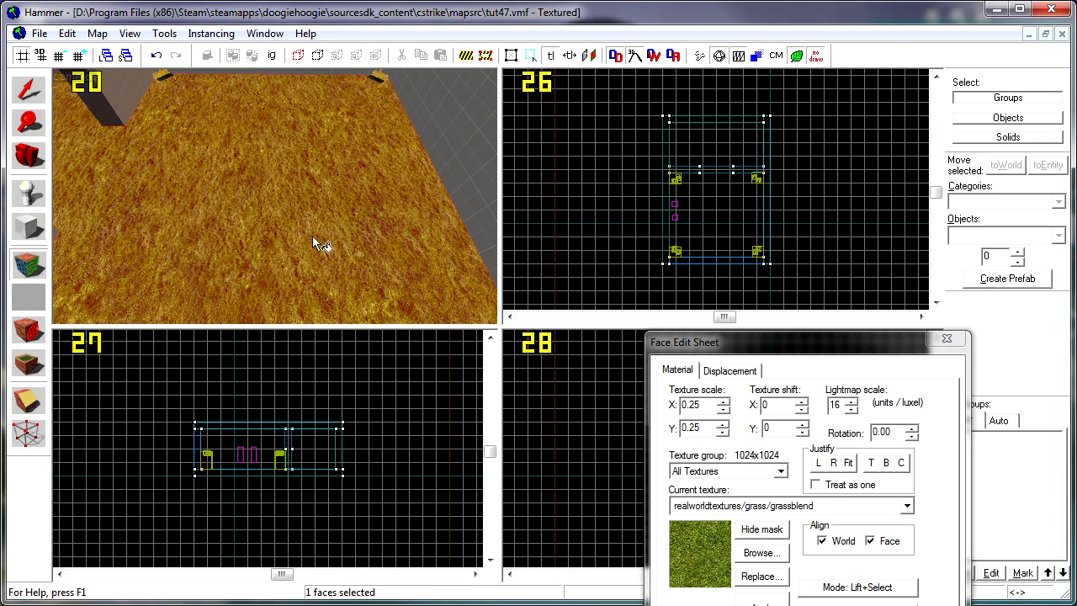
click(690, 458)
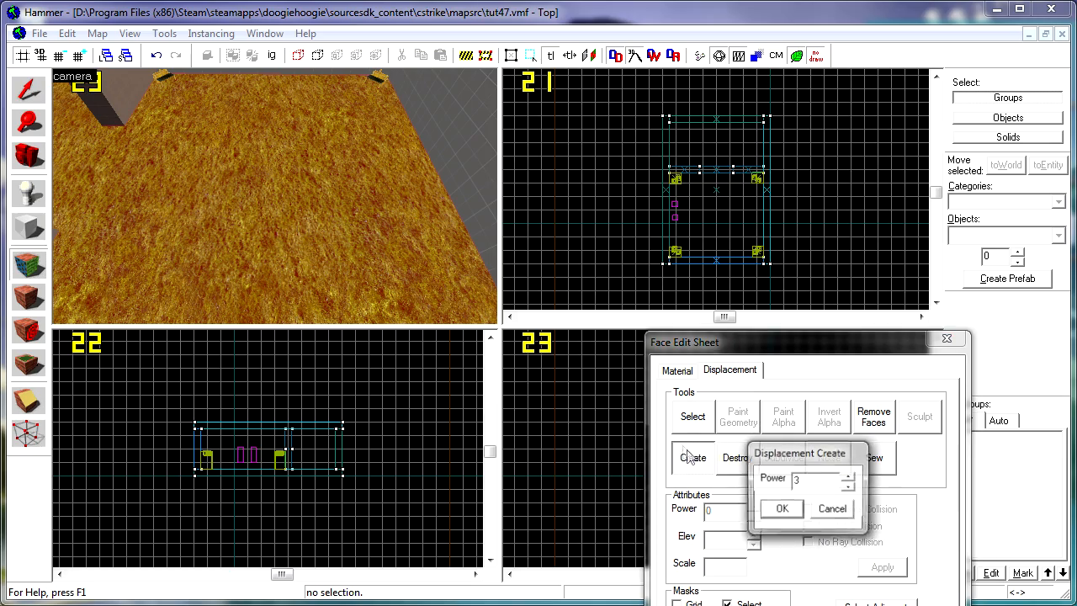
click(781, 508)
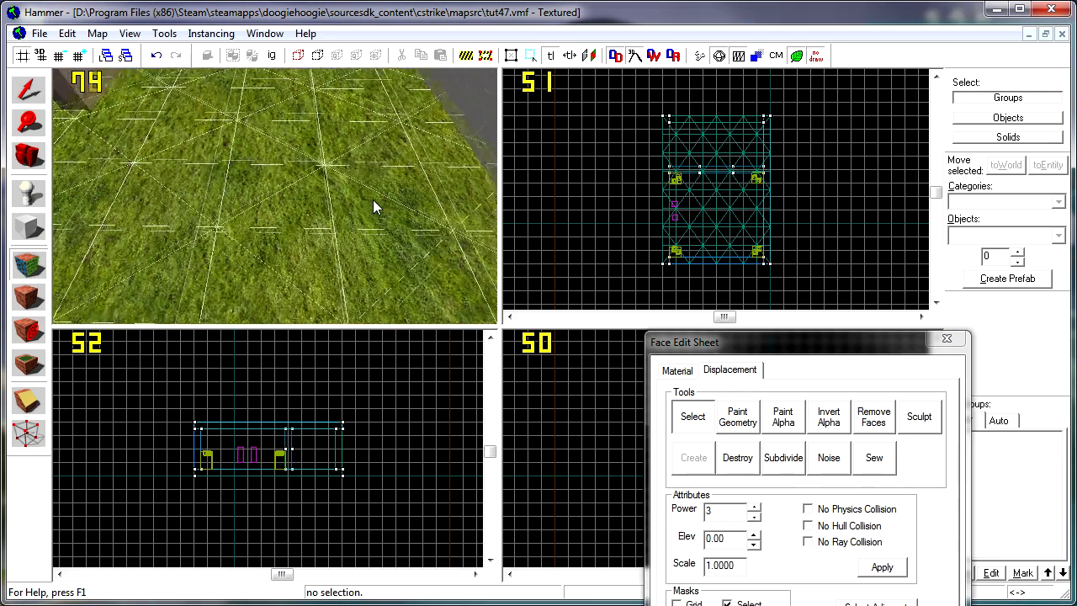
click(736, 418)
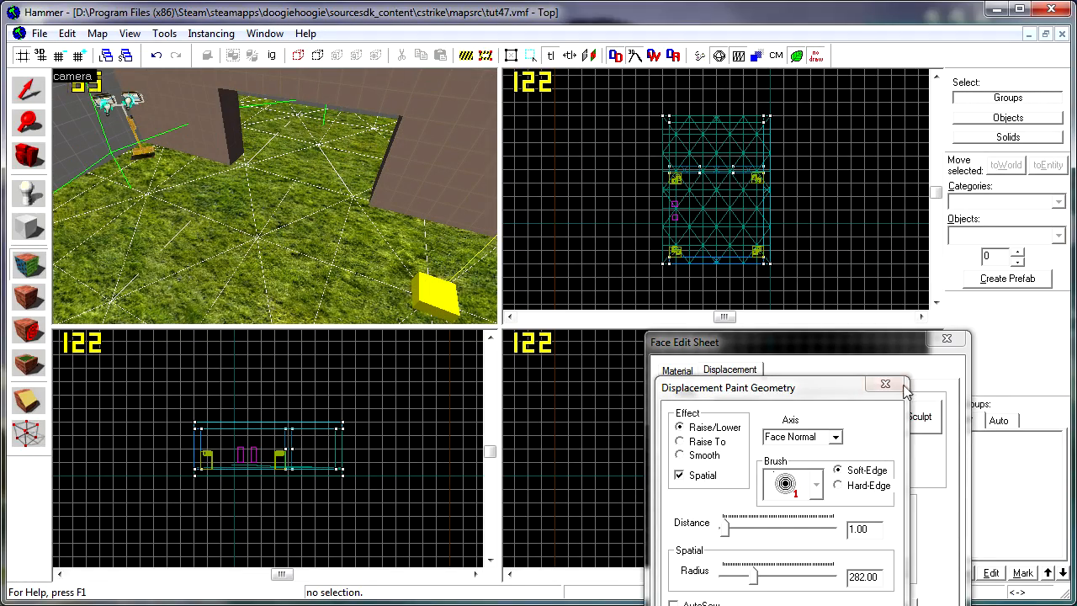
click(885, 384)
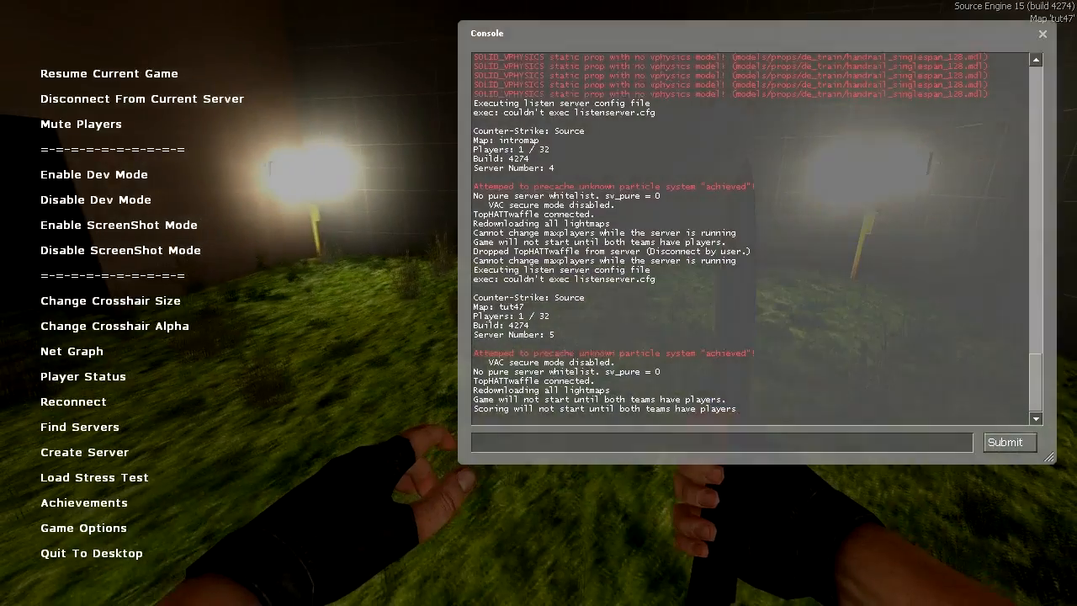
Enter a 'give weap' console command while walking the map to view the grass sprites
text(give weap)
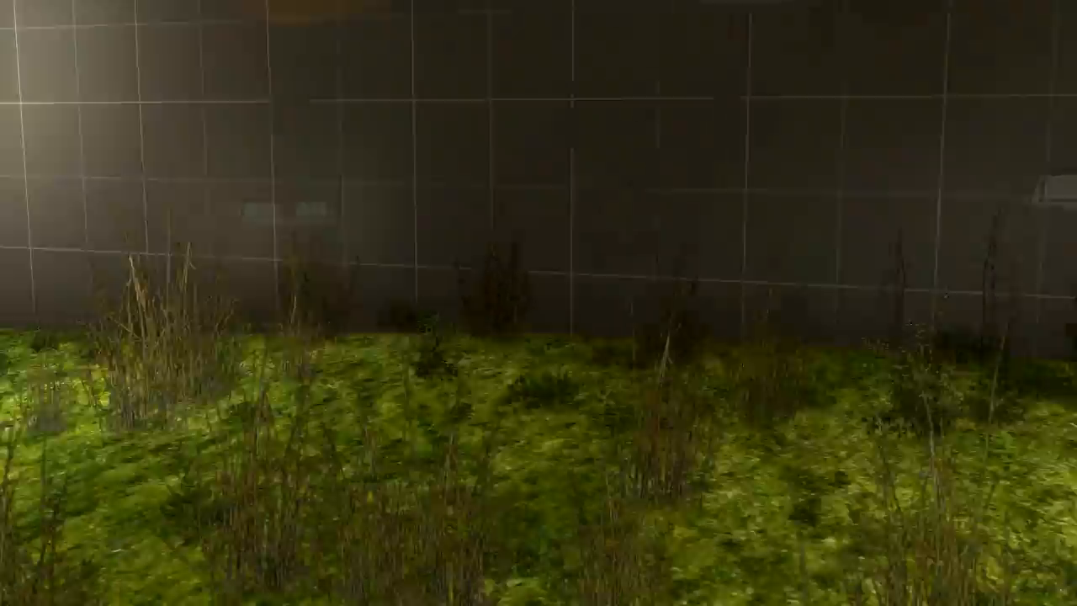
mouse_move(539, 303)
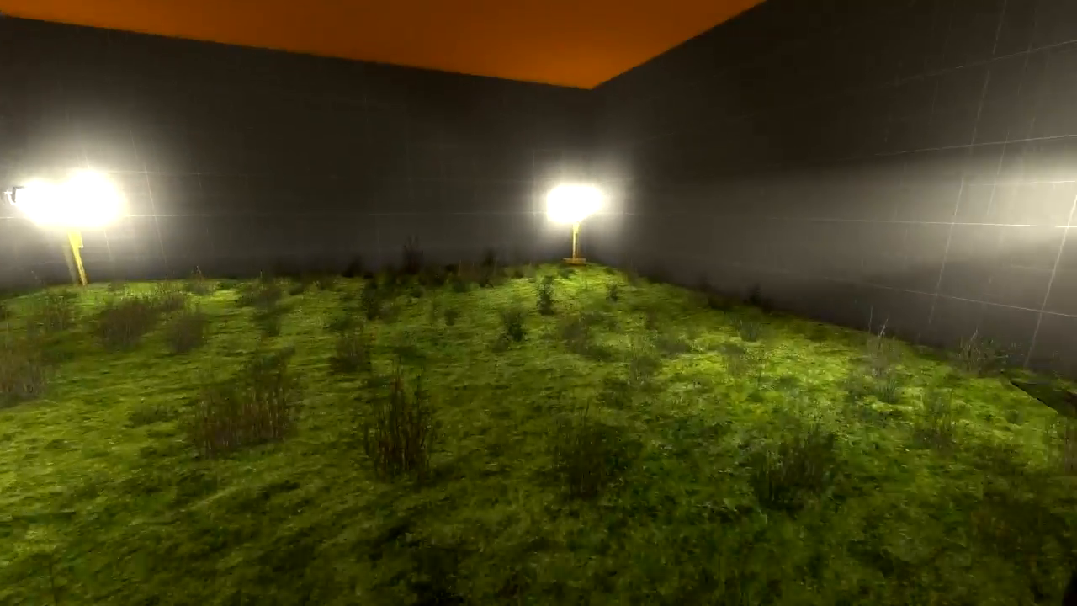